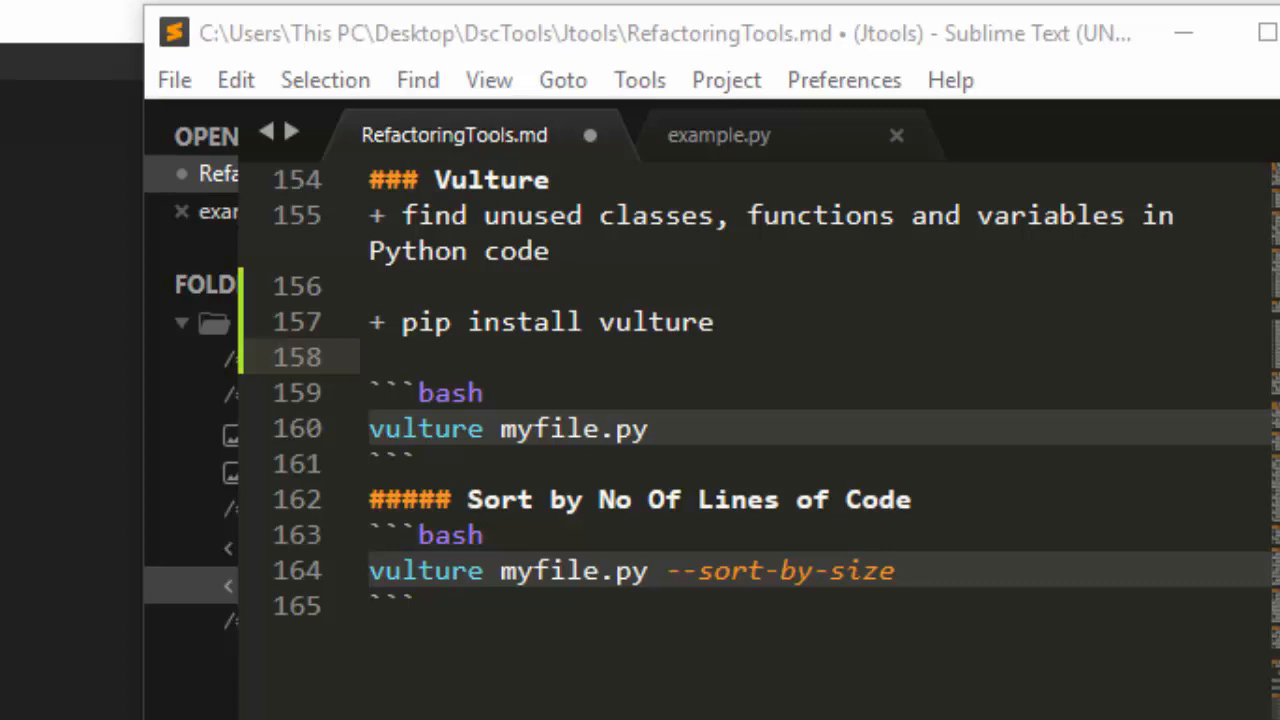
mouse_move(760, 347)
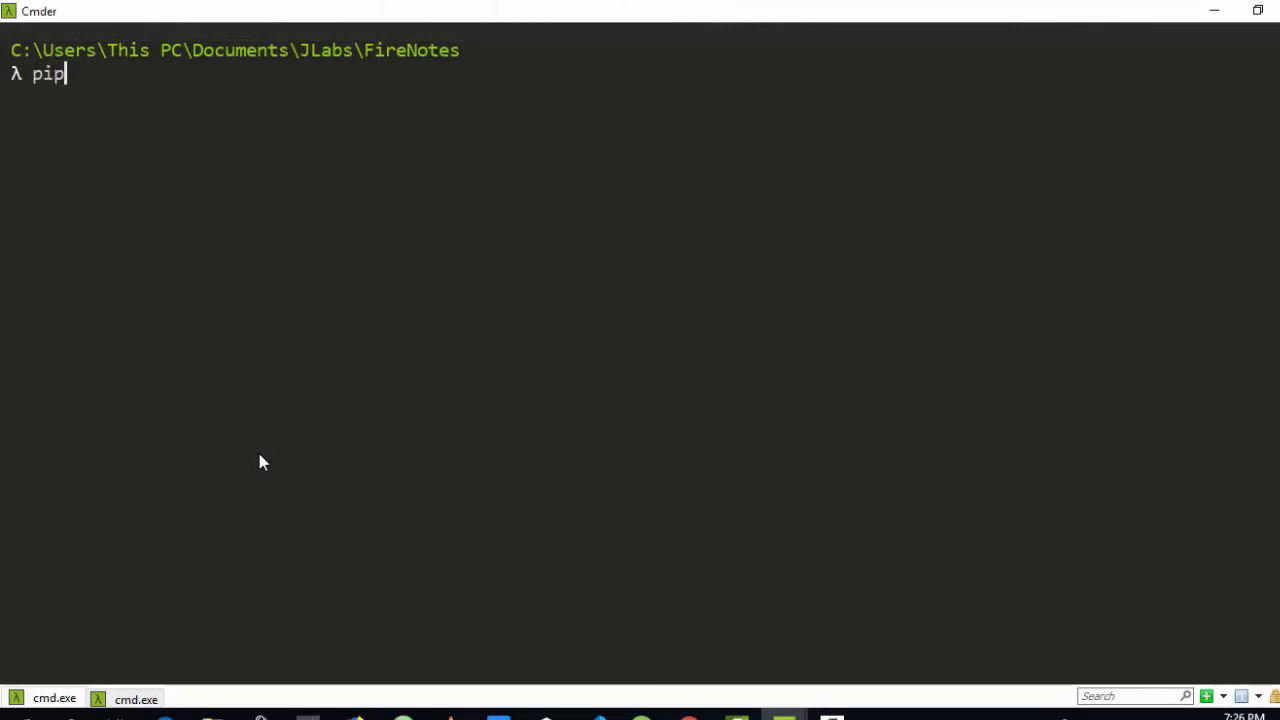
Step: Install the vulture package with 'pip install vulture'
text(install vu)
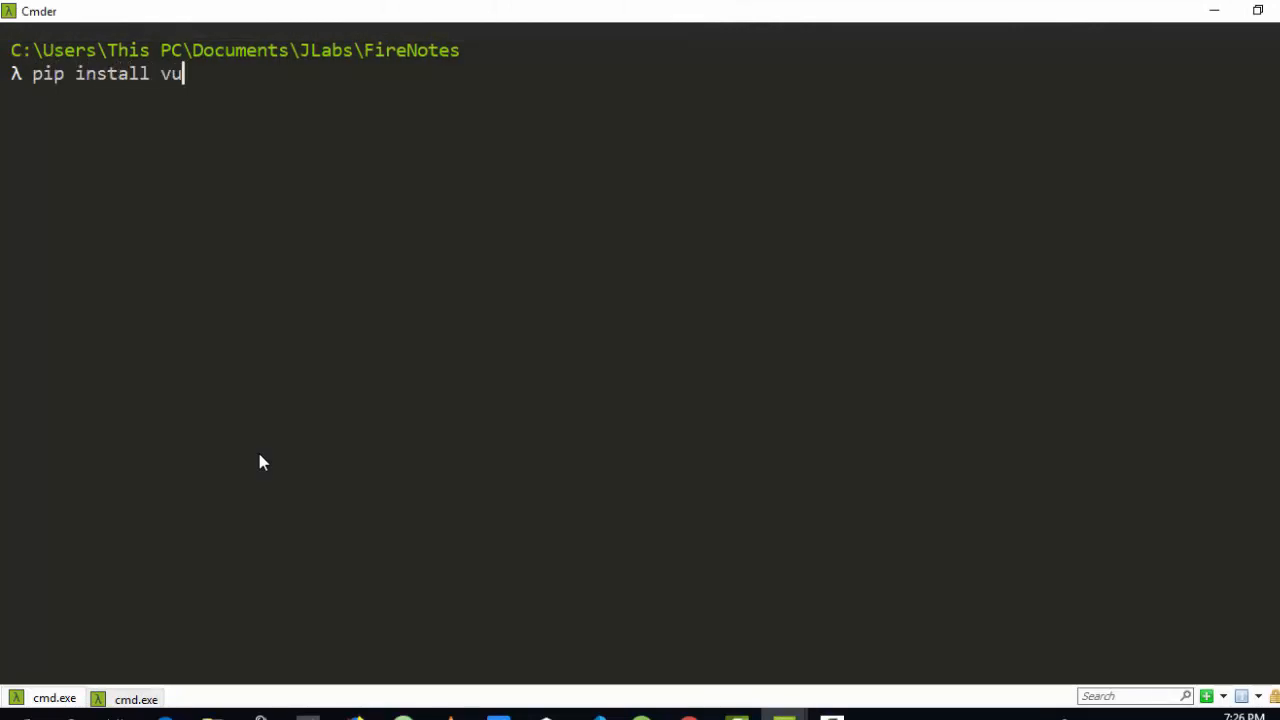
text(lture)
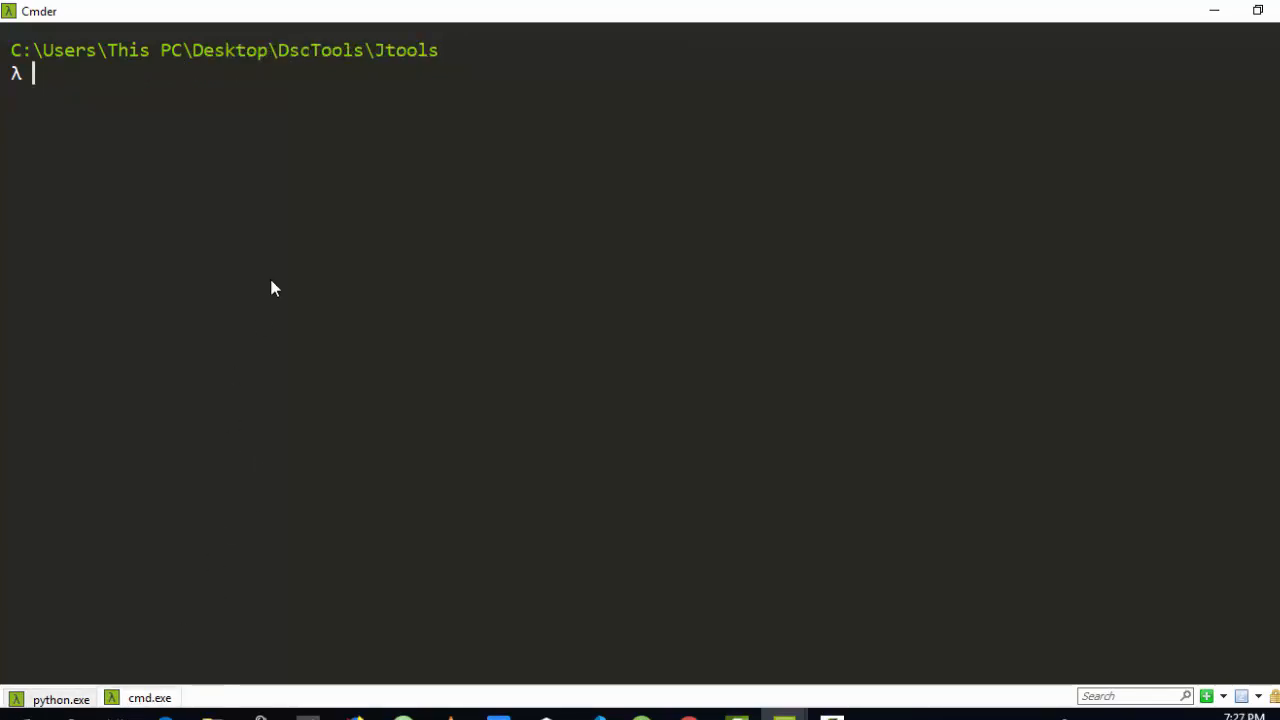
Step: Run 'vulture --help' to list its usage and optional arguments
text(vu)
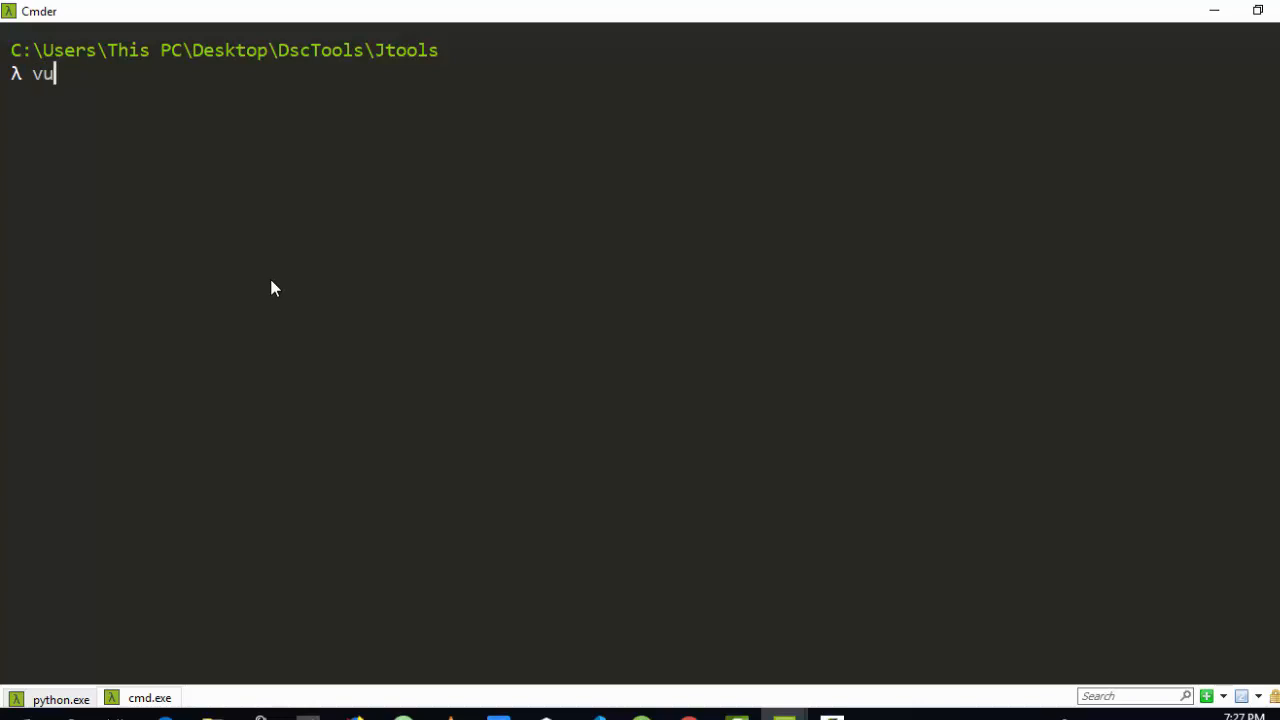
text(lu)
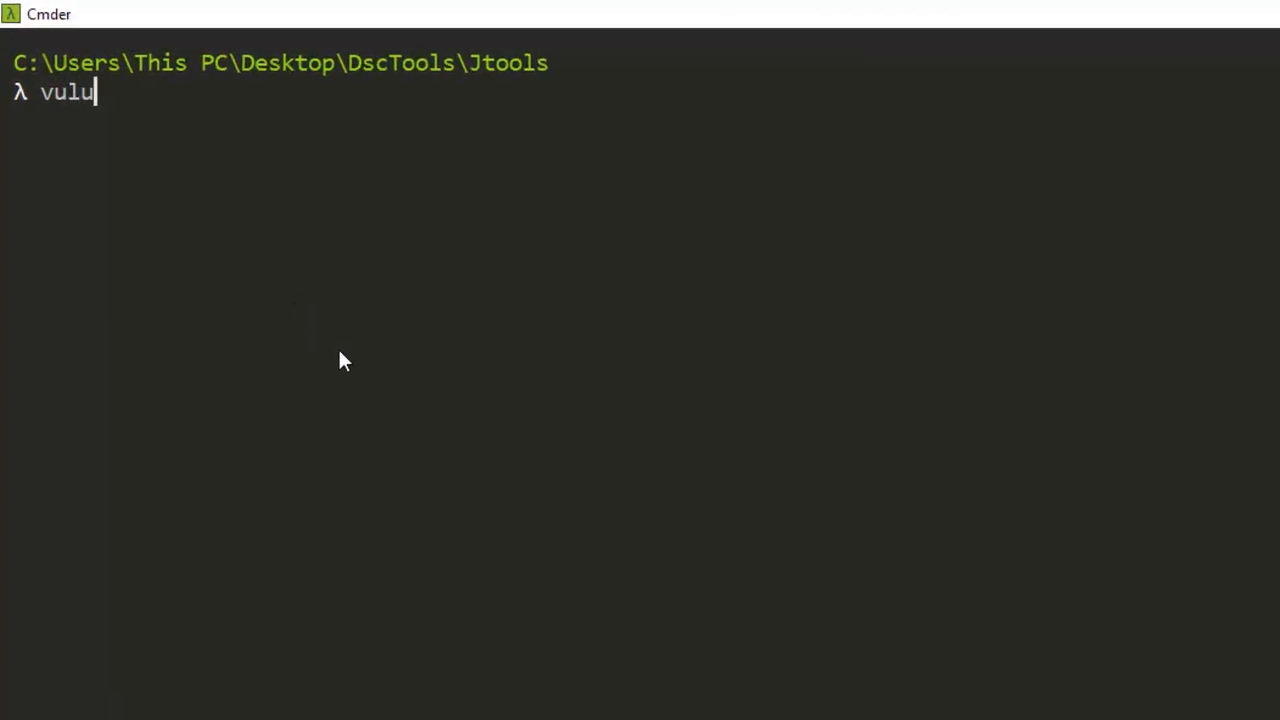
text(tr)
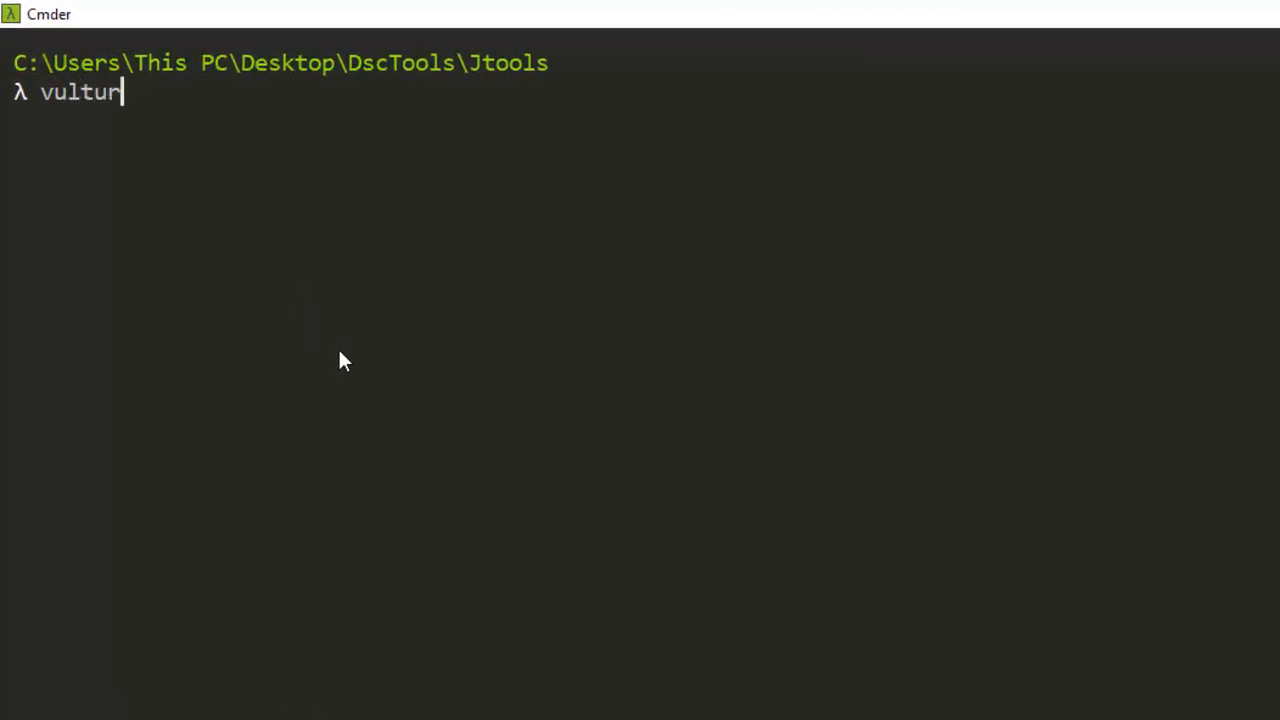
text(e -)
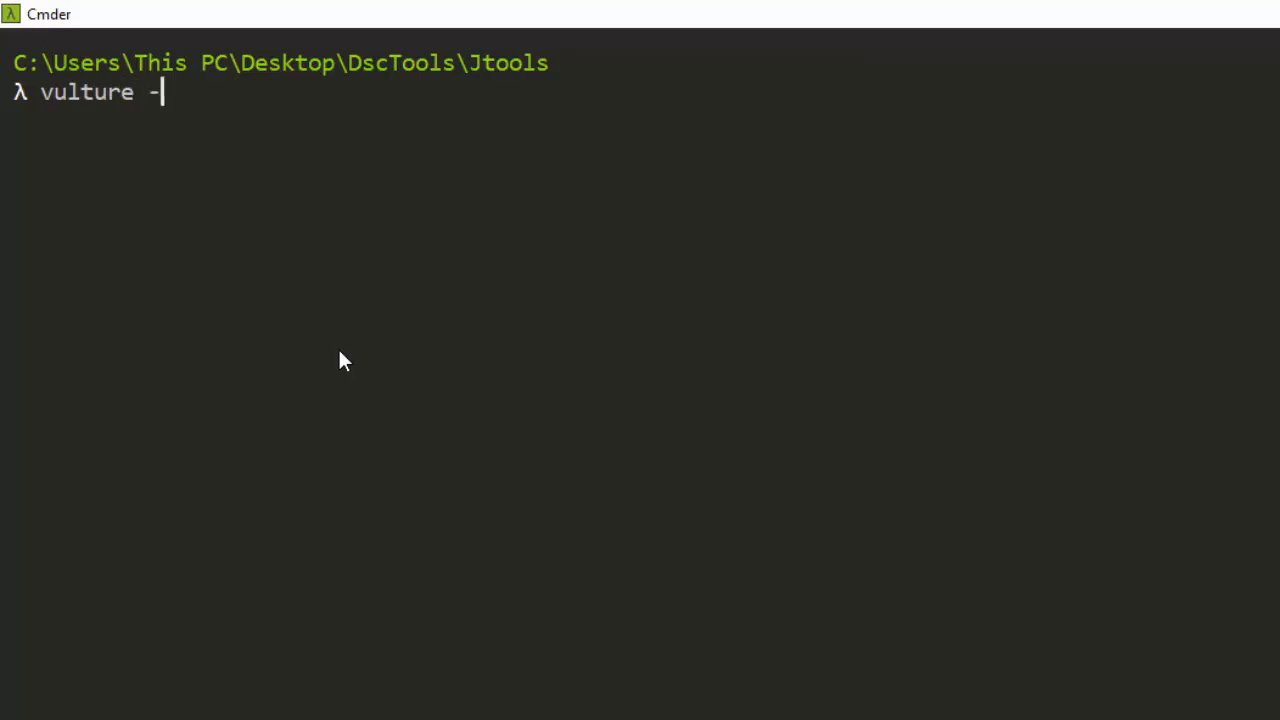
text(-help)
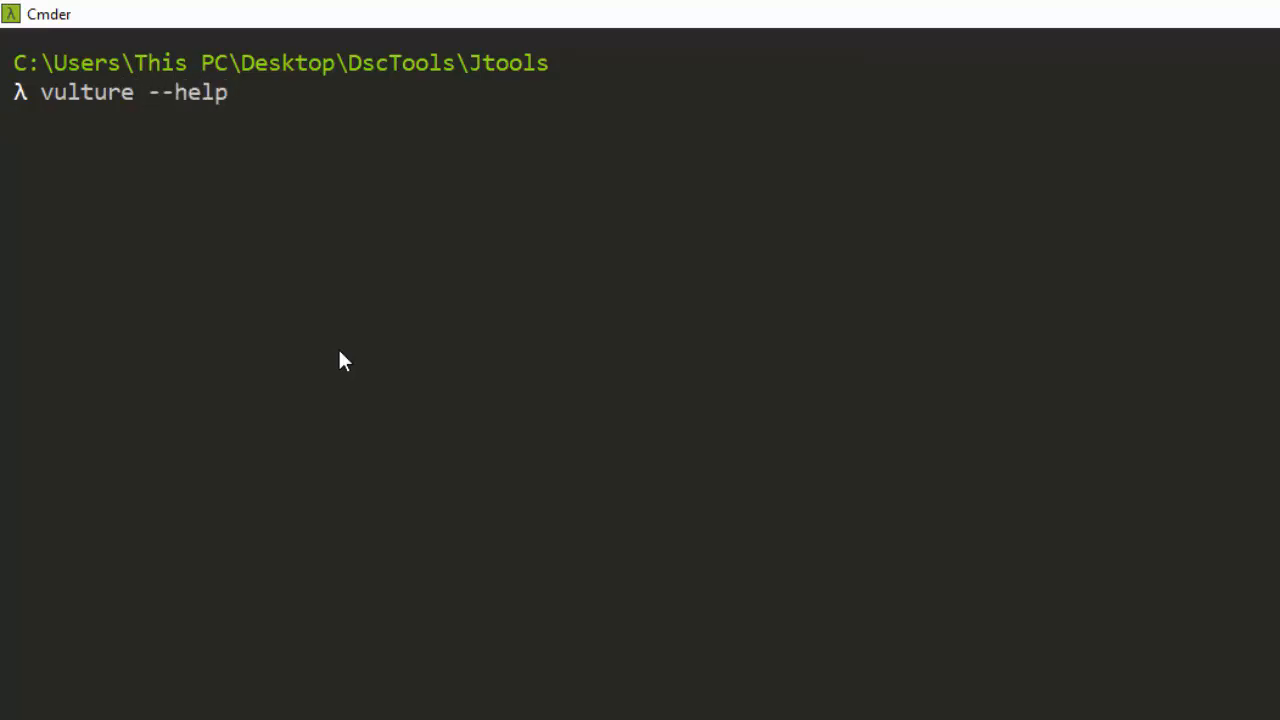
key(Return)
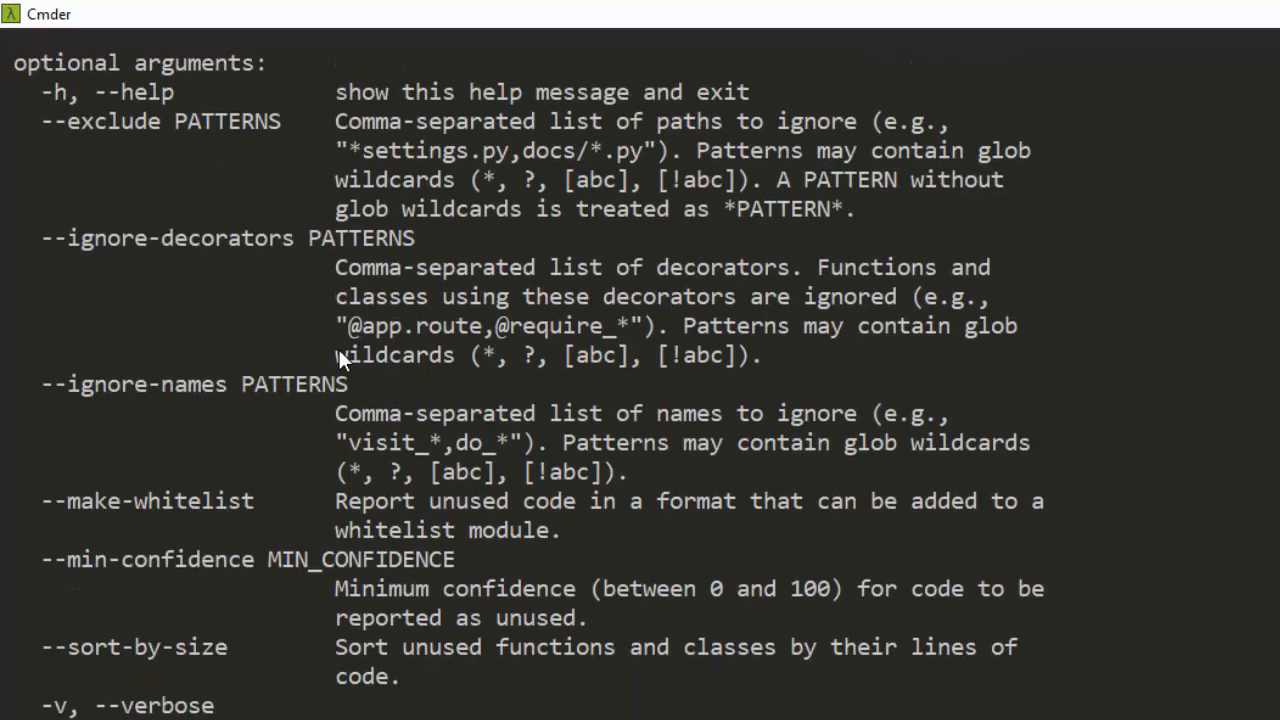
Step: Scroll through the Vulture help output up to the PATH argument and back down
scroll(up, 3)
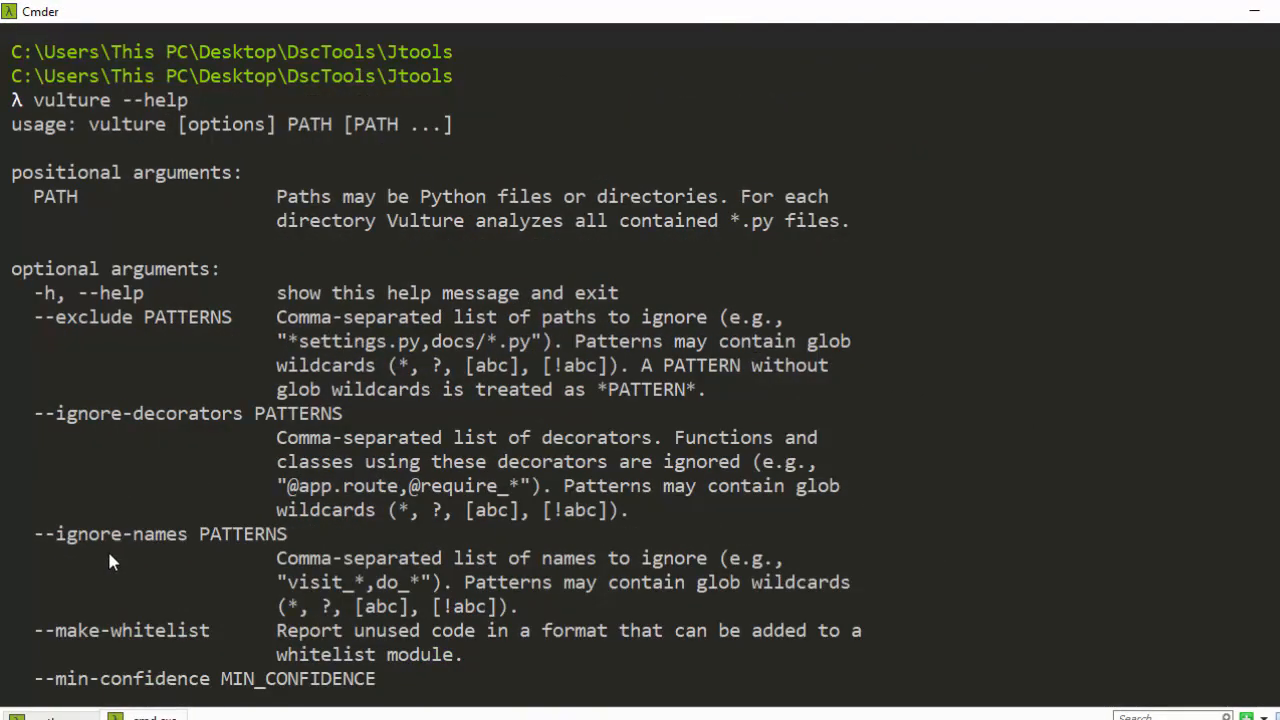
mouse_move(221, 122)
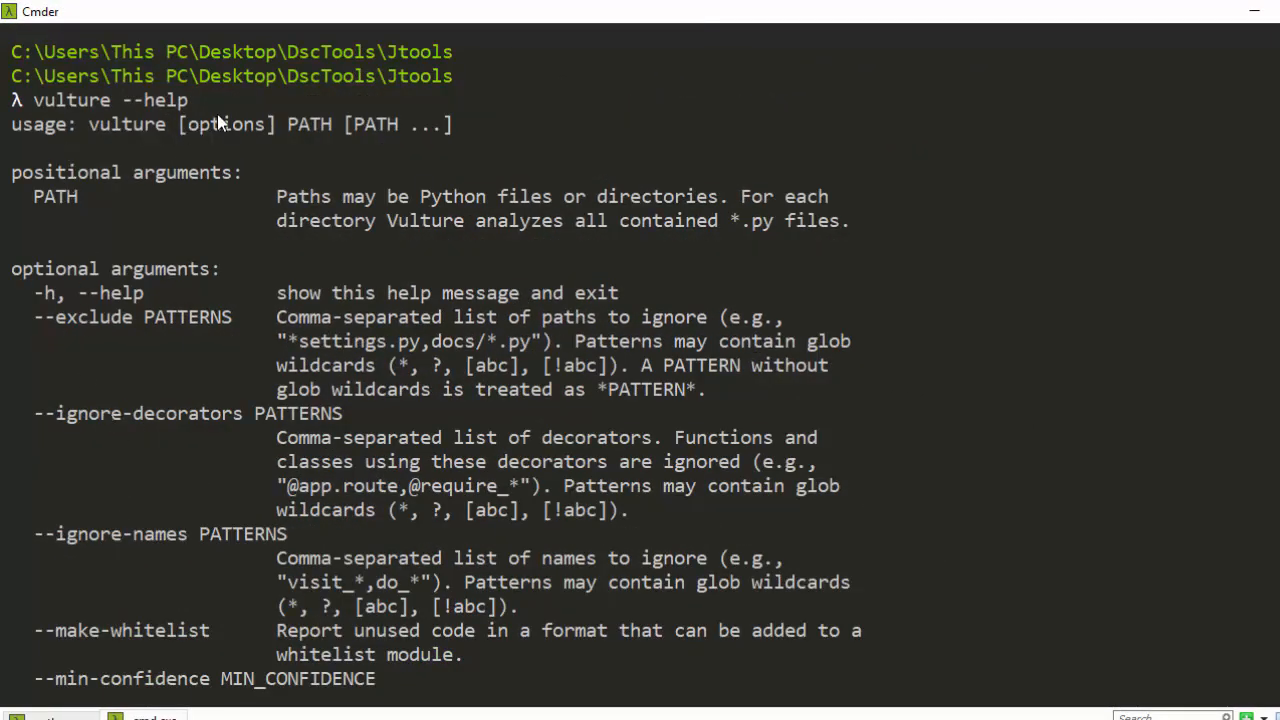
mouse_move(185, 165)
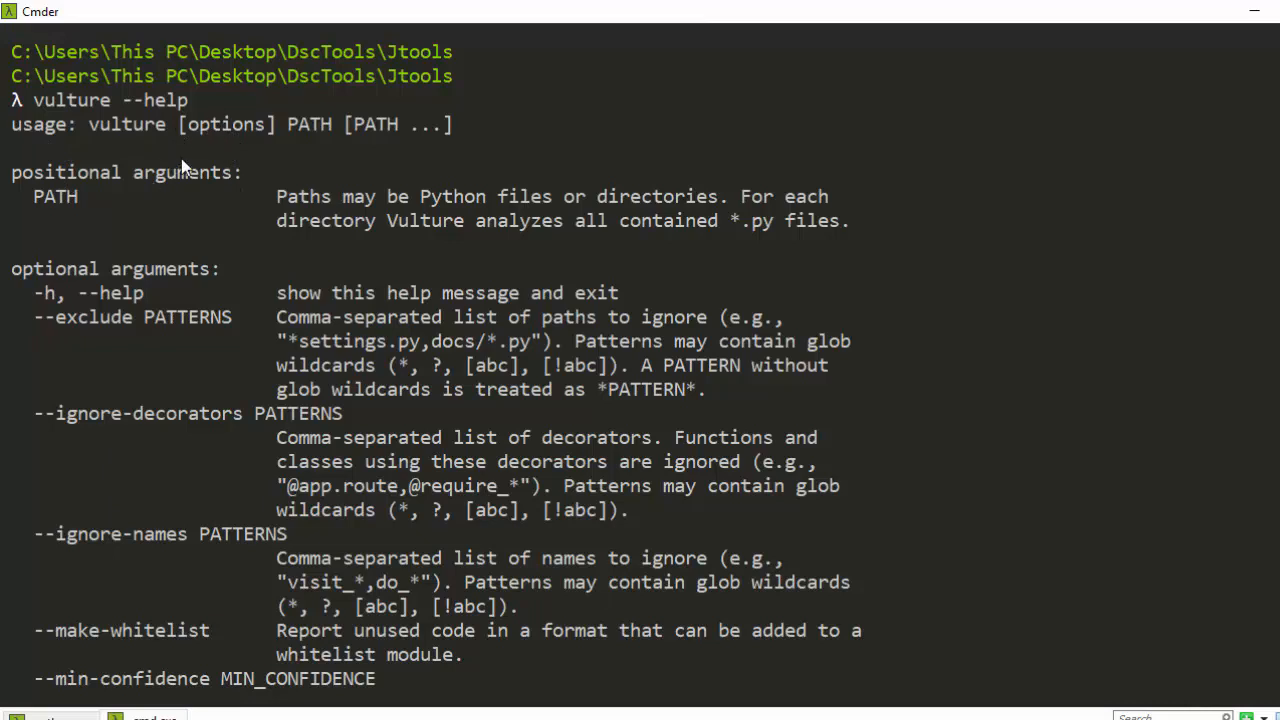
mouse_move(262, 168)
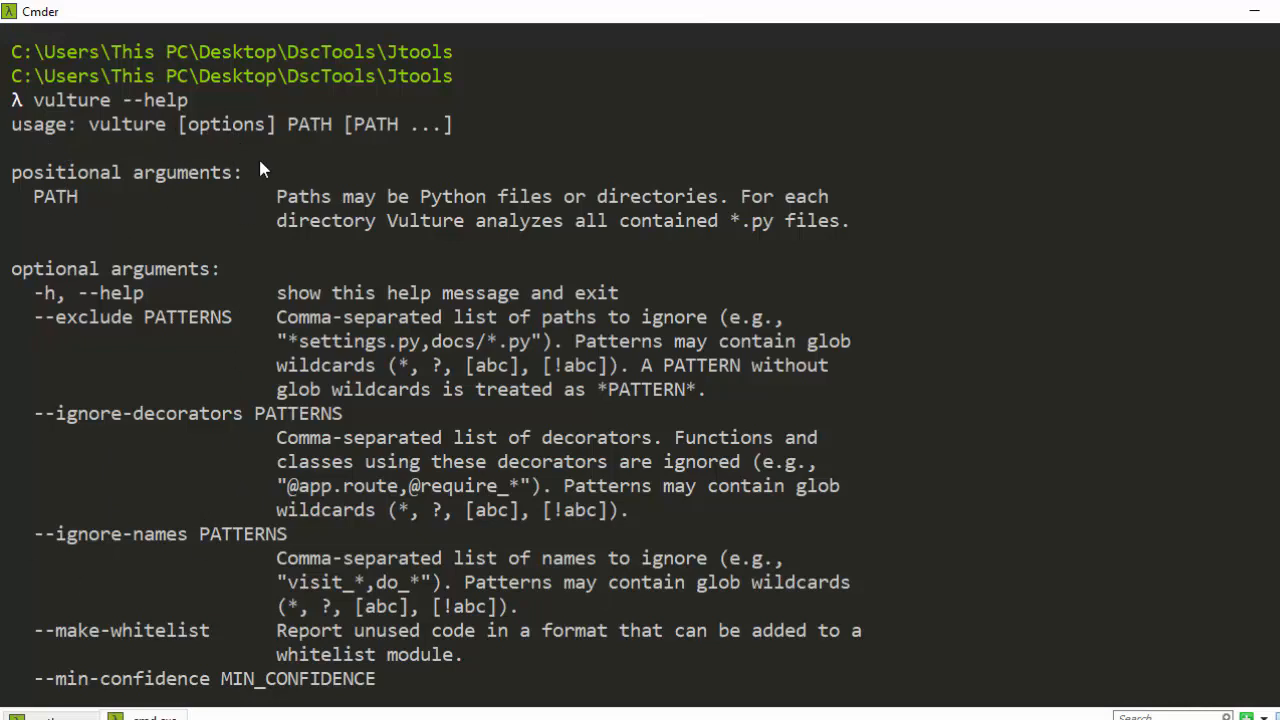
mouse_move(402, 148)
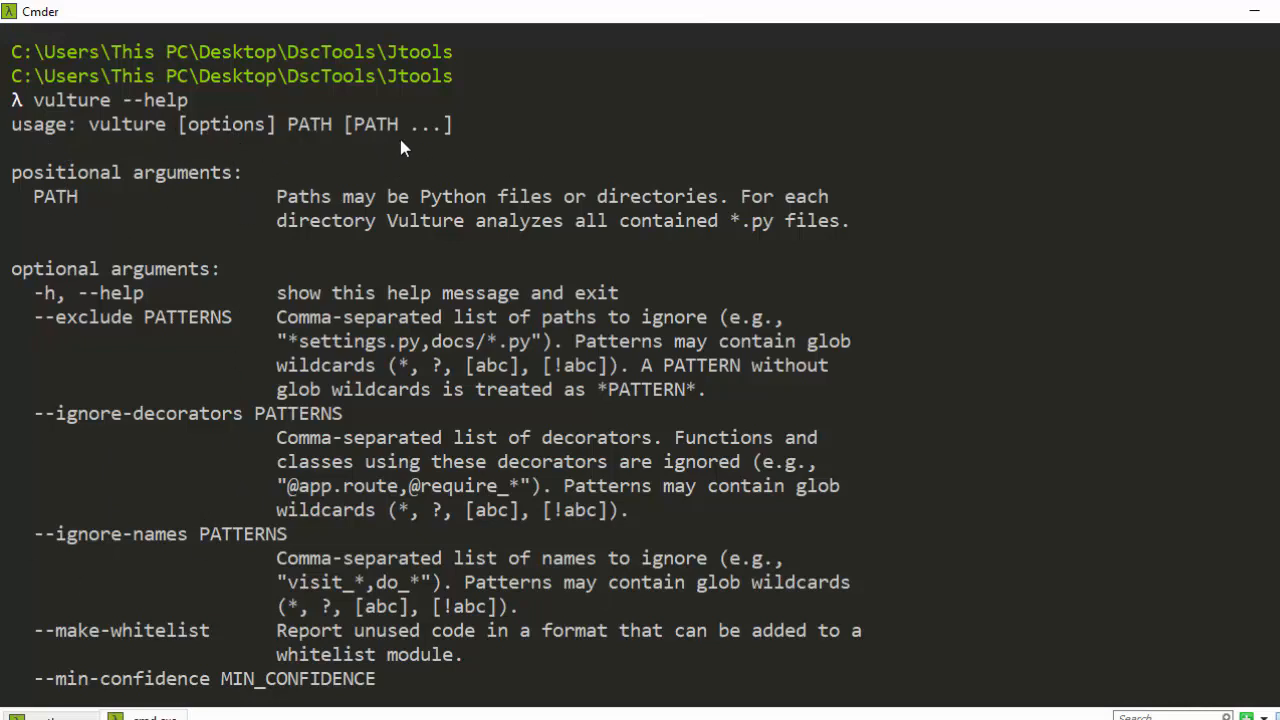
mouse_move(390, 163)
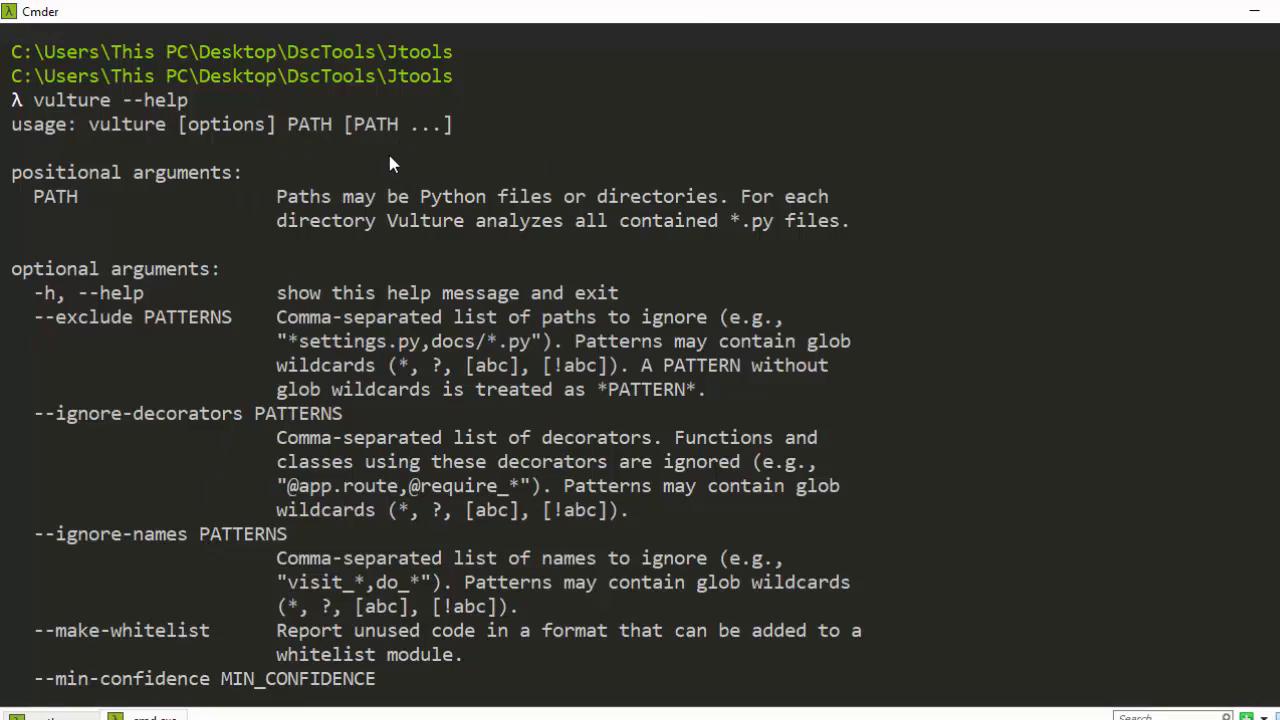
scroll(down, 3)
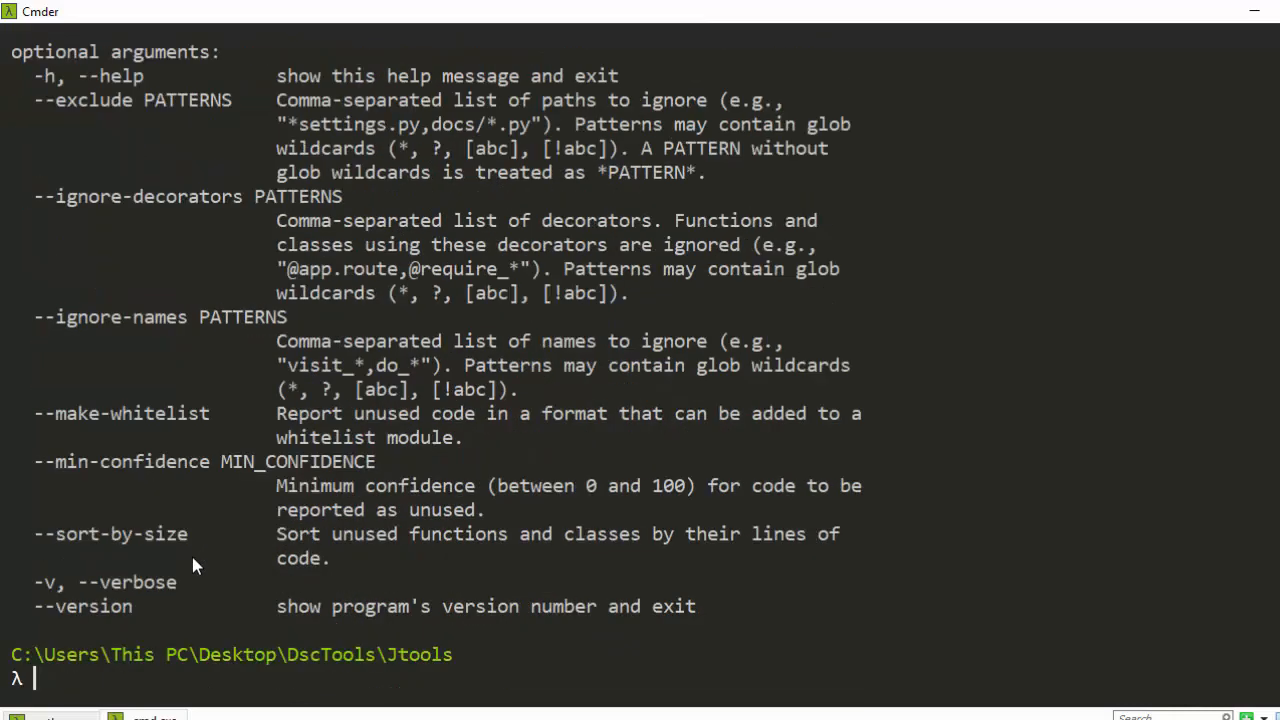
mouse_move(330, 550)
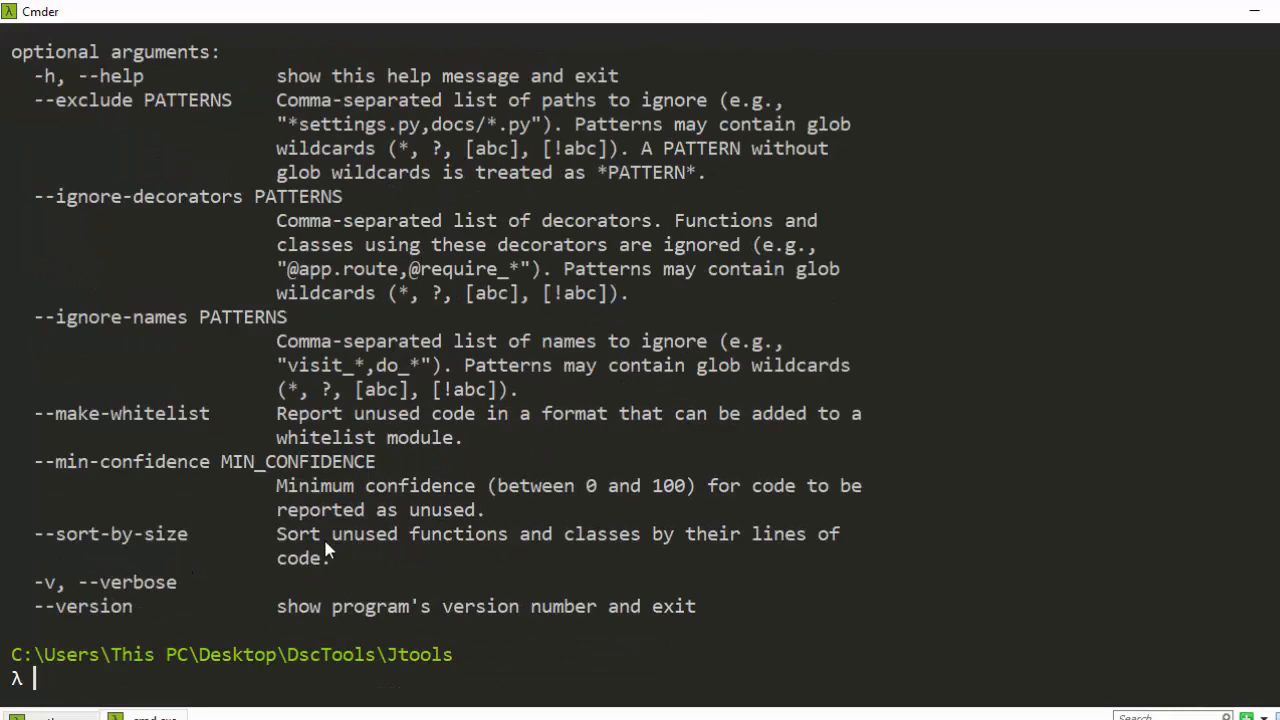
mouse_move(845, 555)
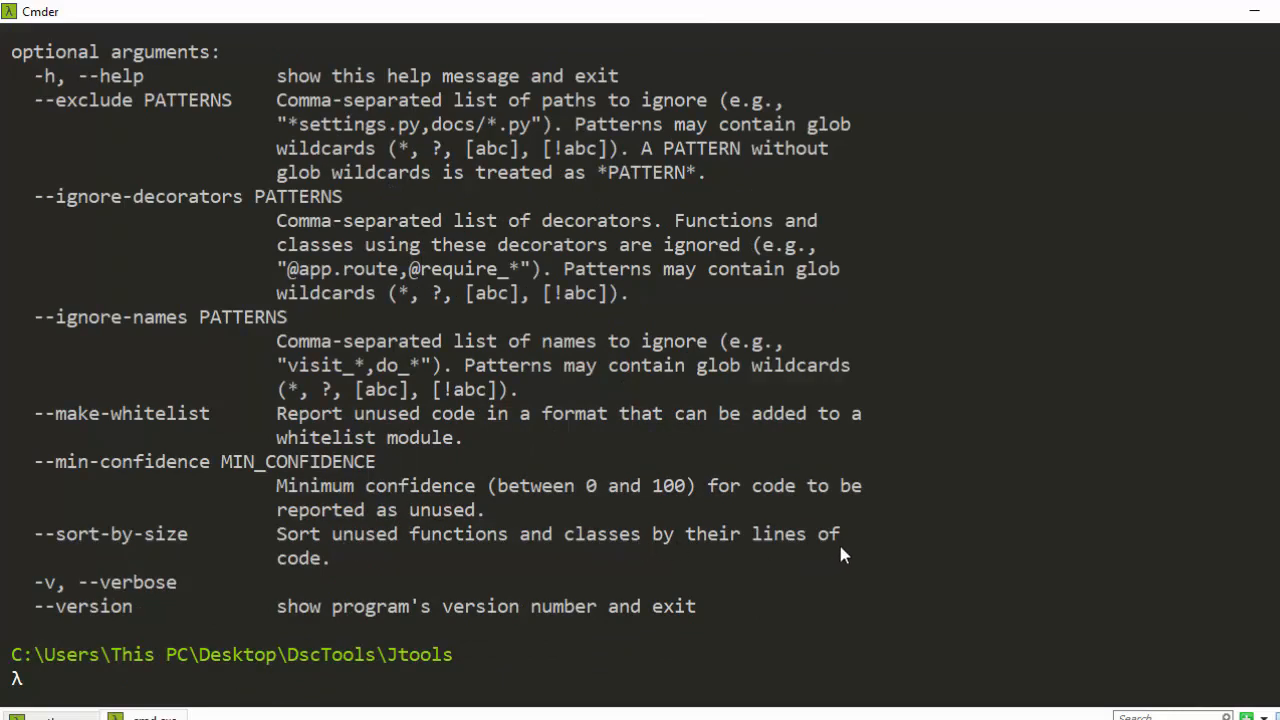
mouse_move(812, 560)
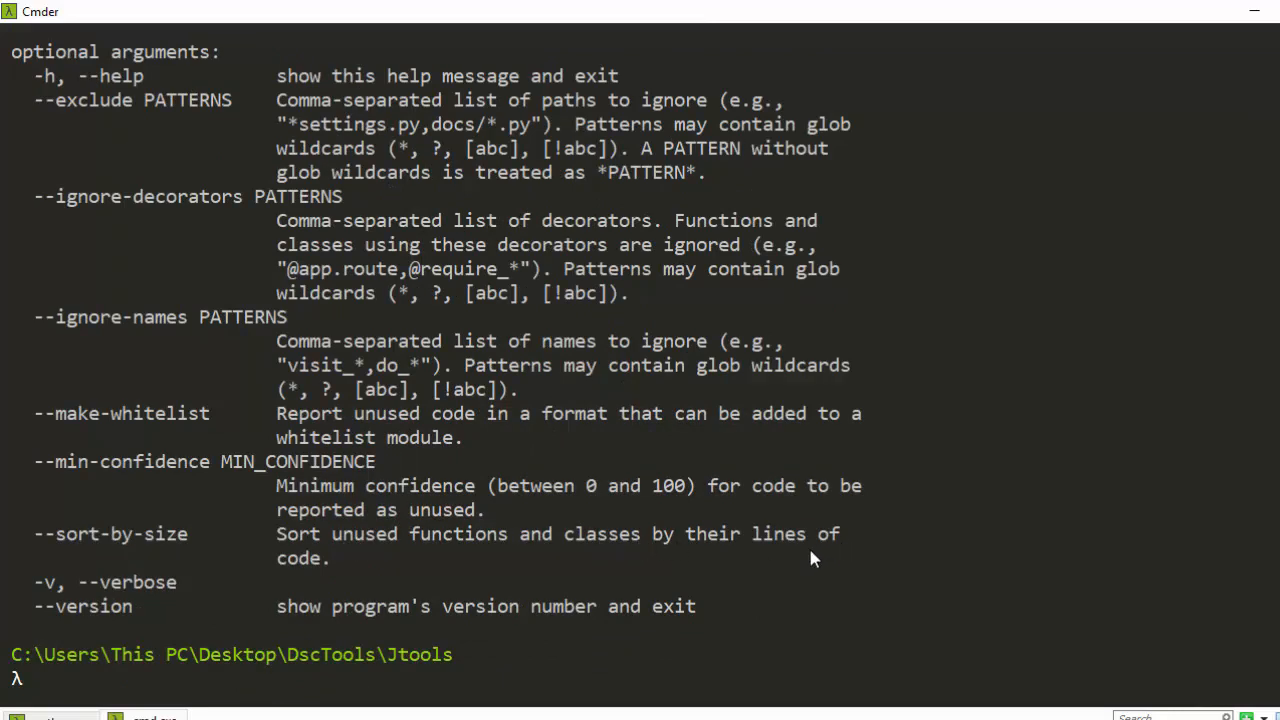
mouse_move(420, 679)
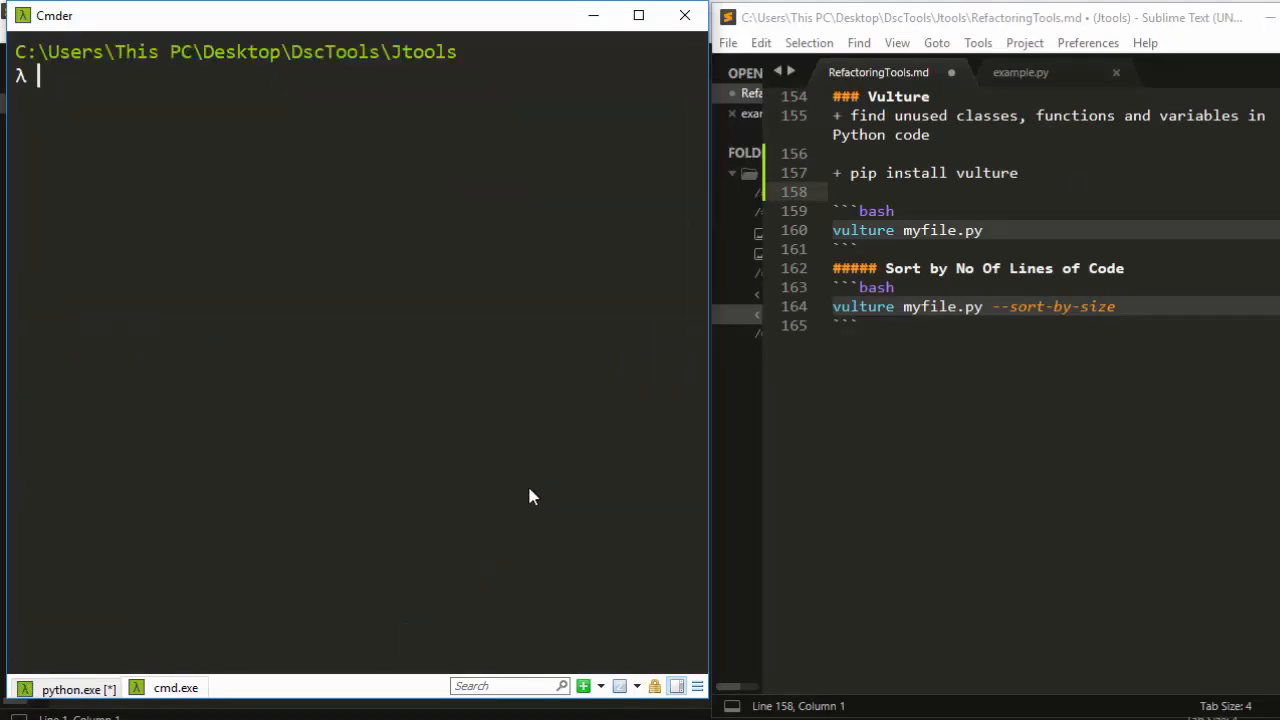
Step: List the Jtools folder contents with 'ls' and switch the editor to example.py
text(ls)
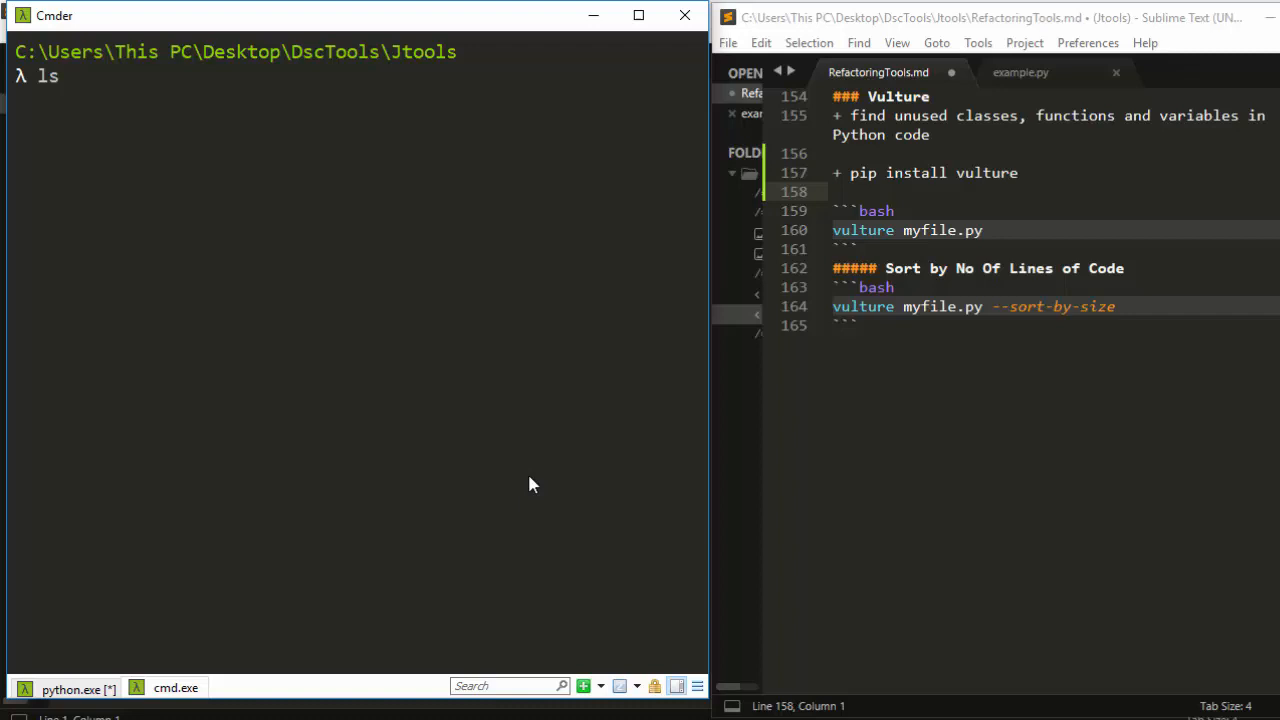
key(Return)
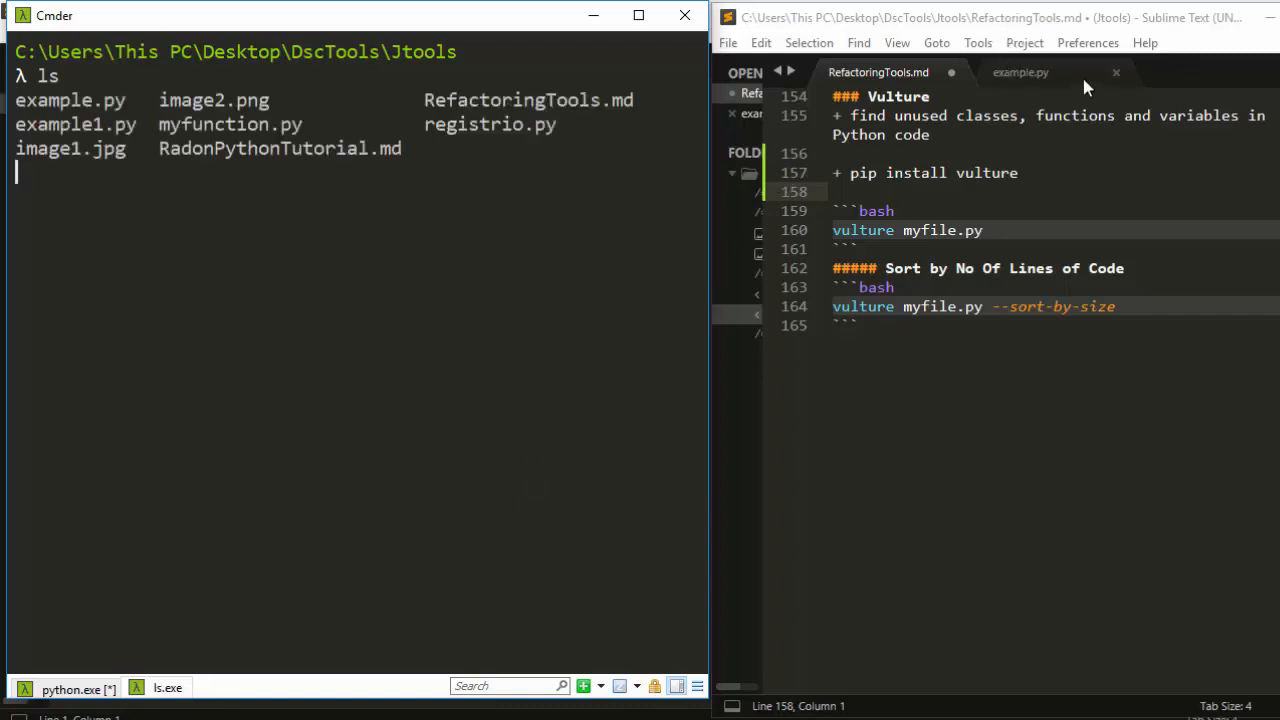
click(1020, 72)
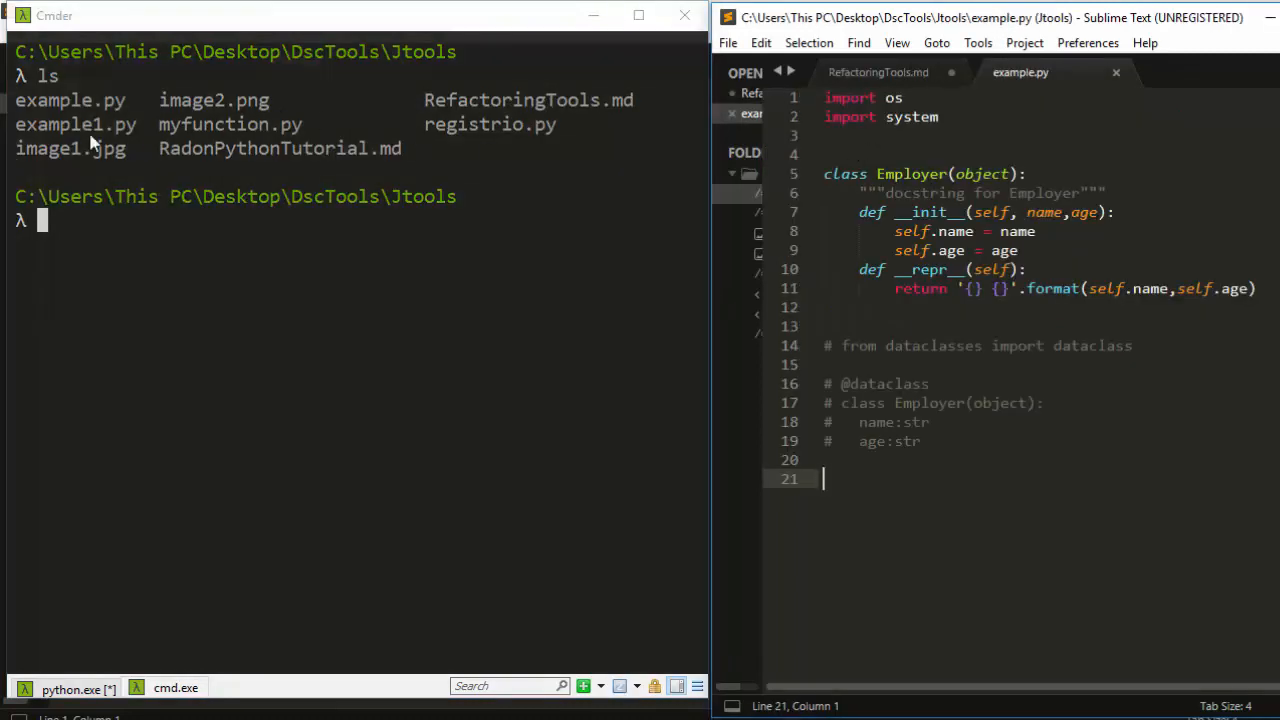
mouse_move(270, 197)
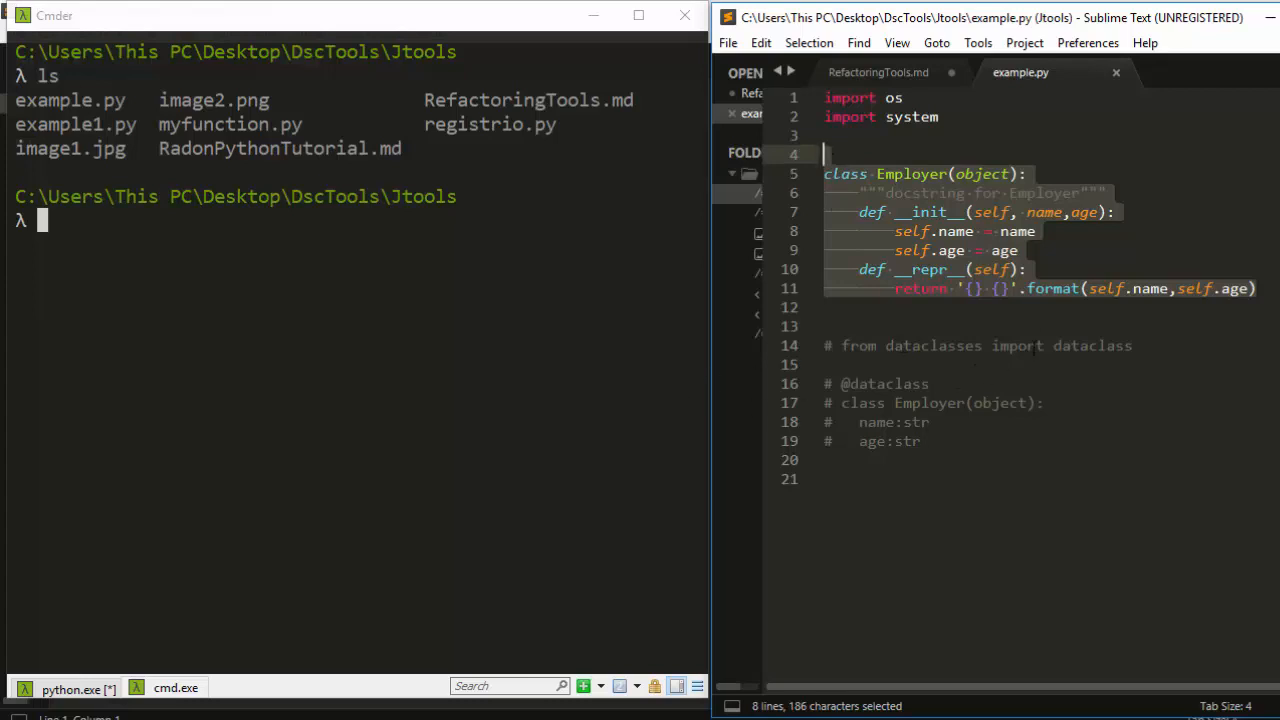
mouse_move(1036, 330)
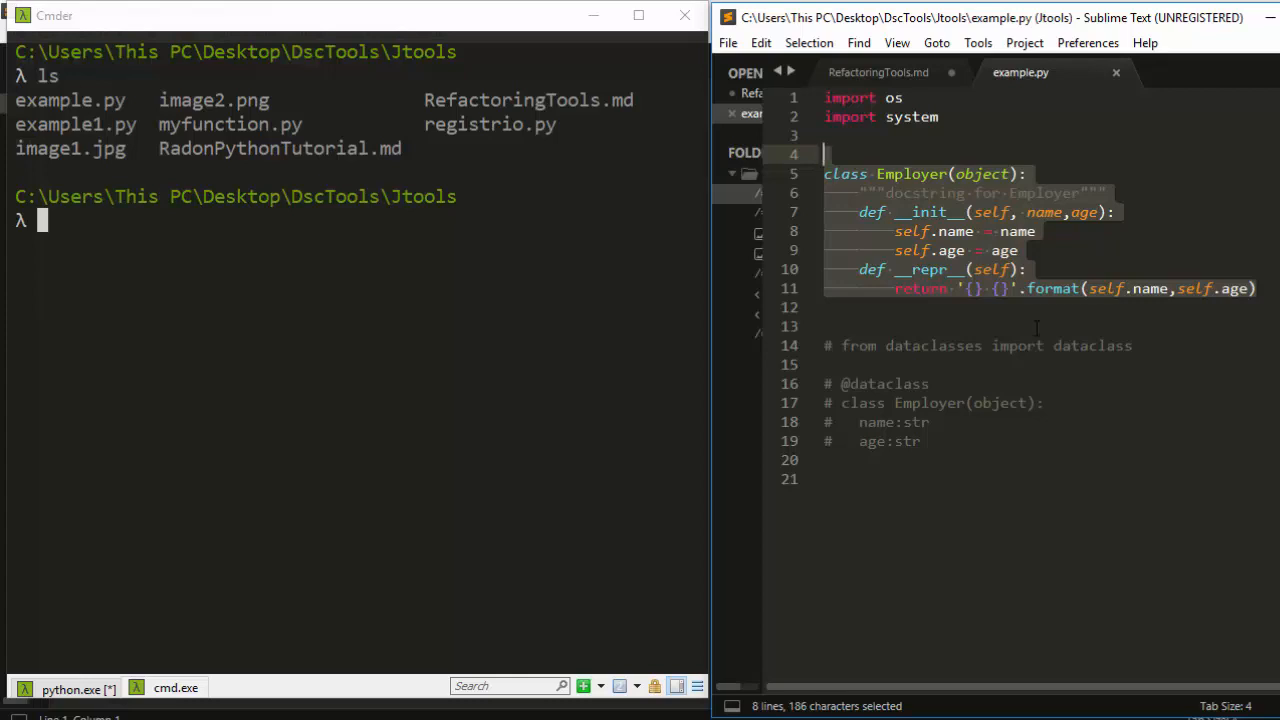
Step: Run 'vulture example.py', reporting unused imports os, system and unused class Employer
text(vu)
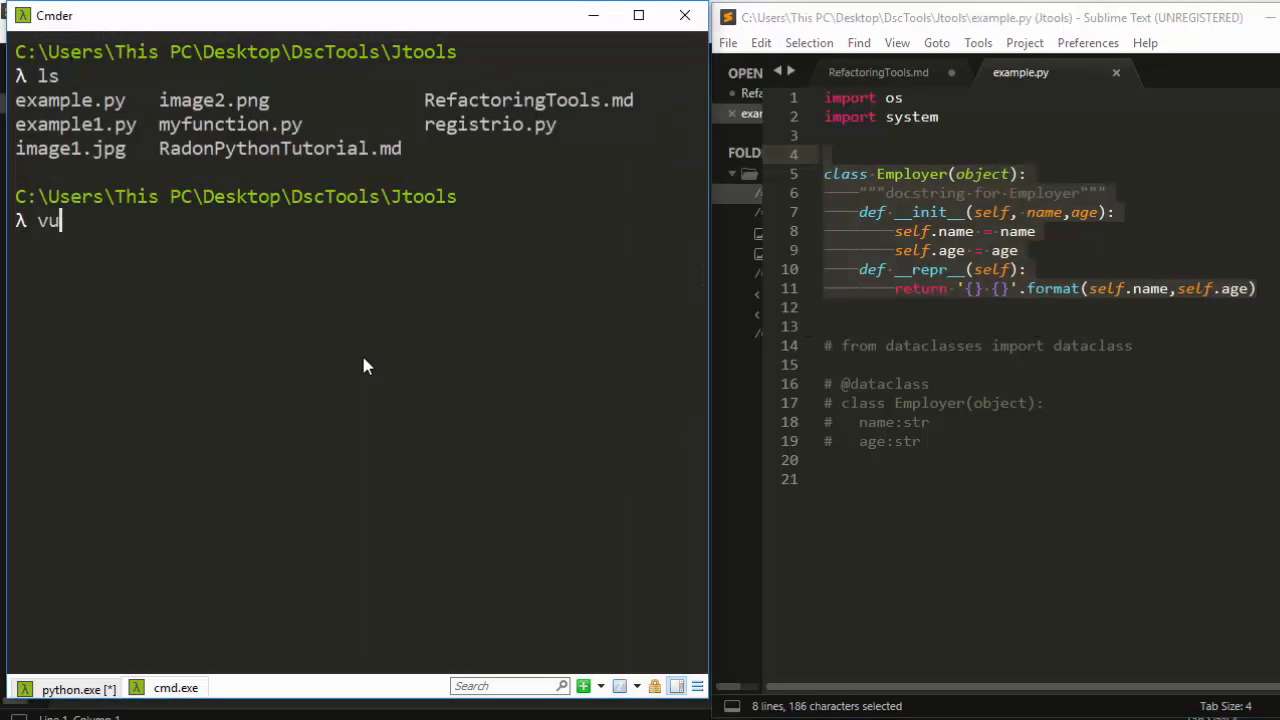
text(lture)
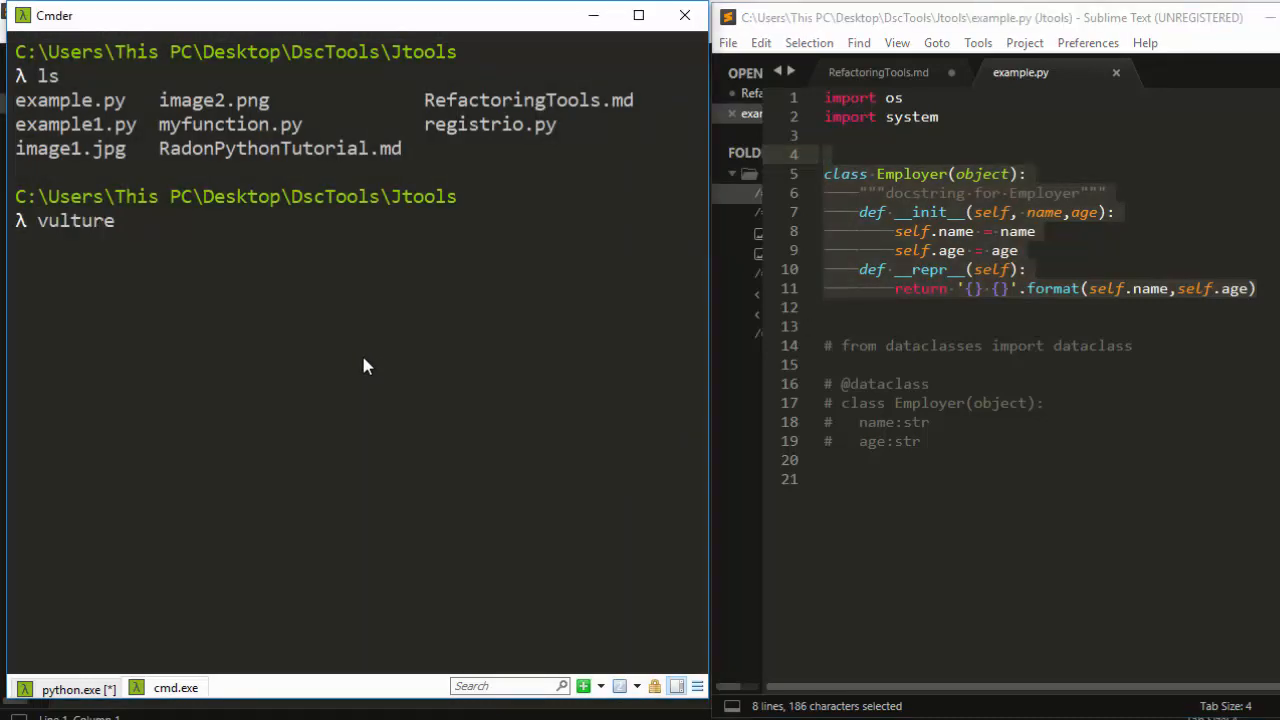
text(example)
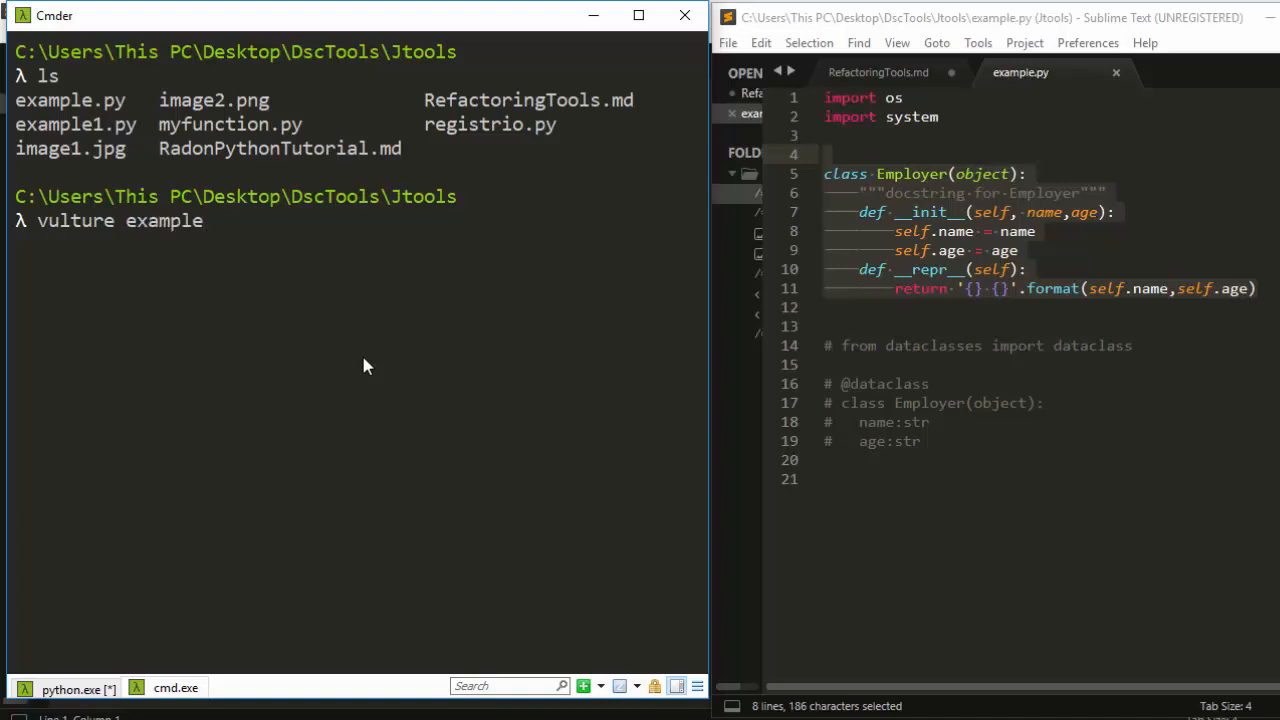
text(.py)
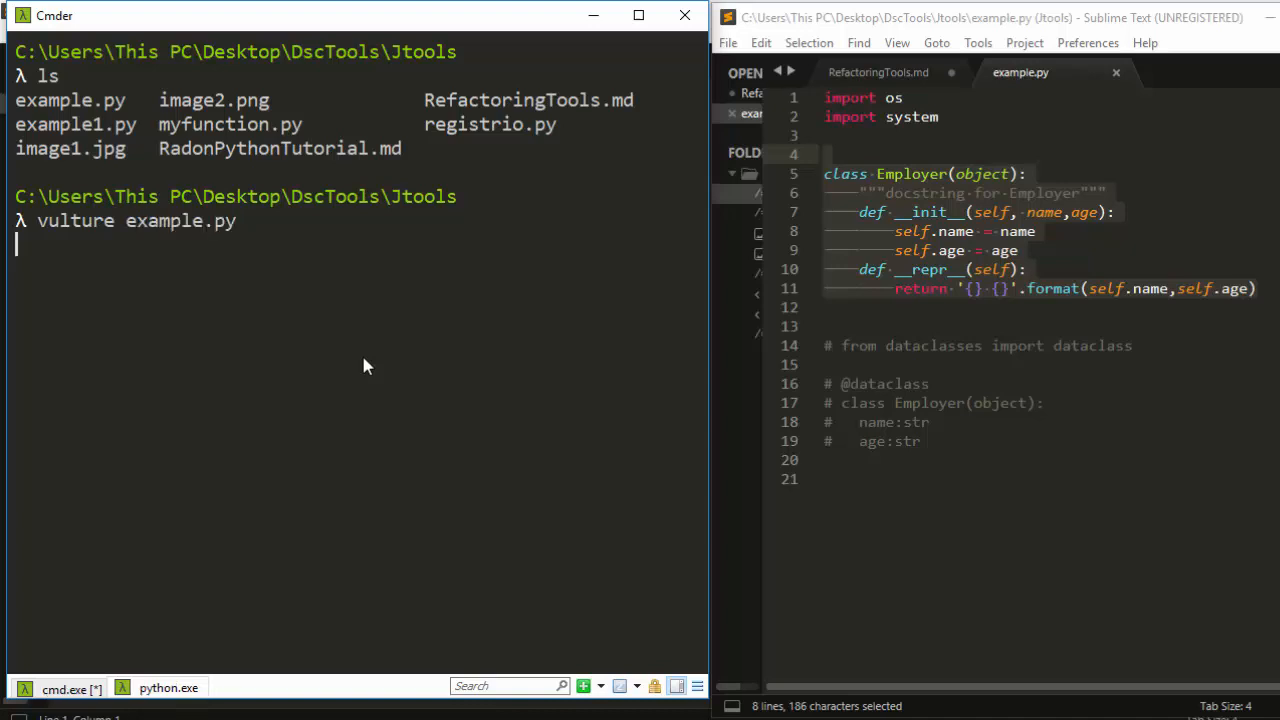
key(Return)
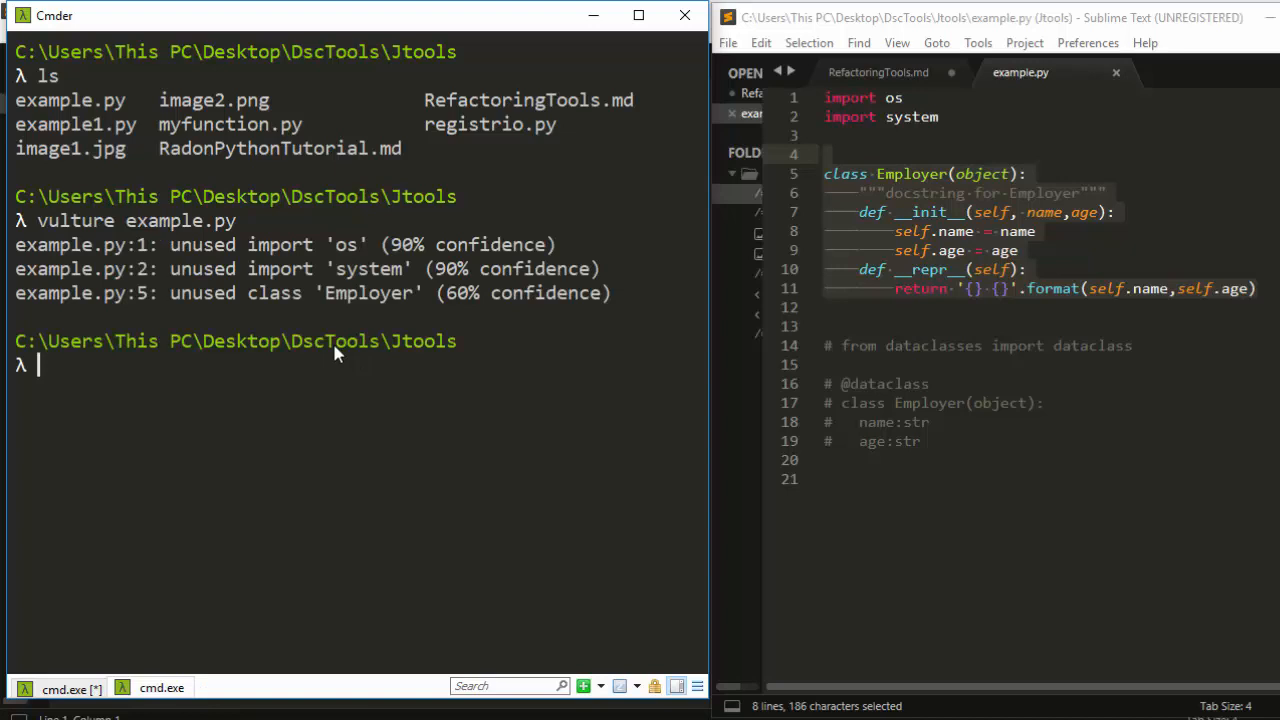
mouse_move(197, 258)
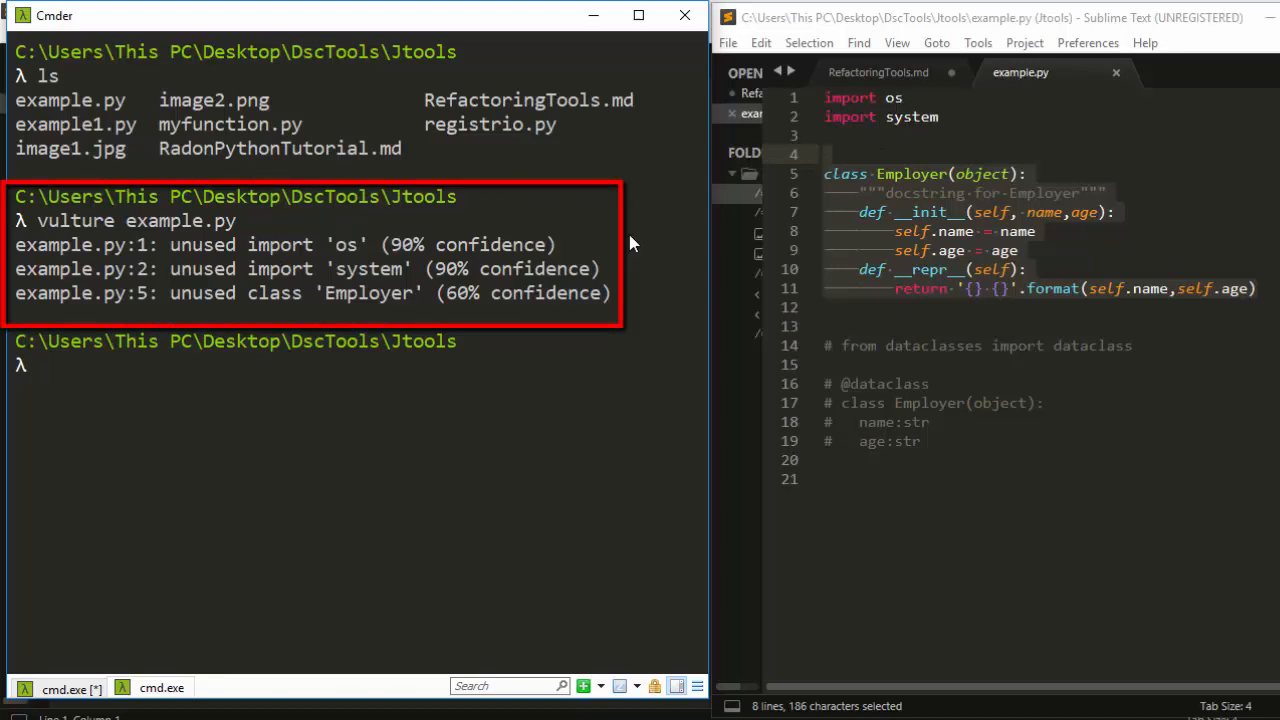
mouse_move(405, 250)
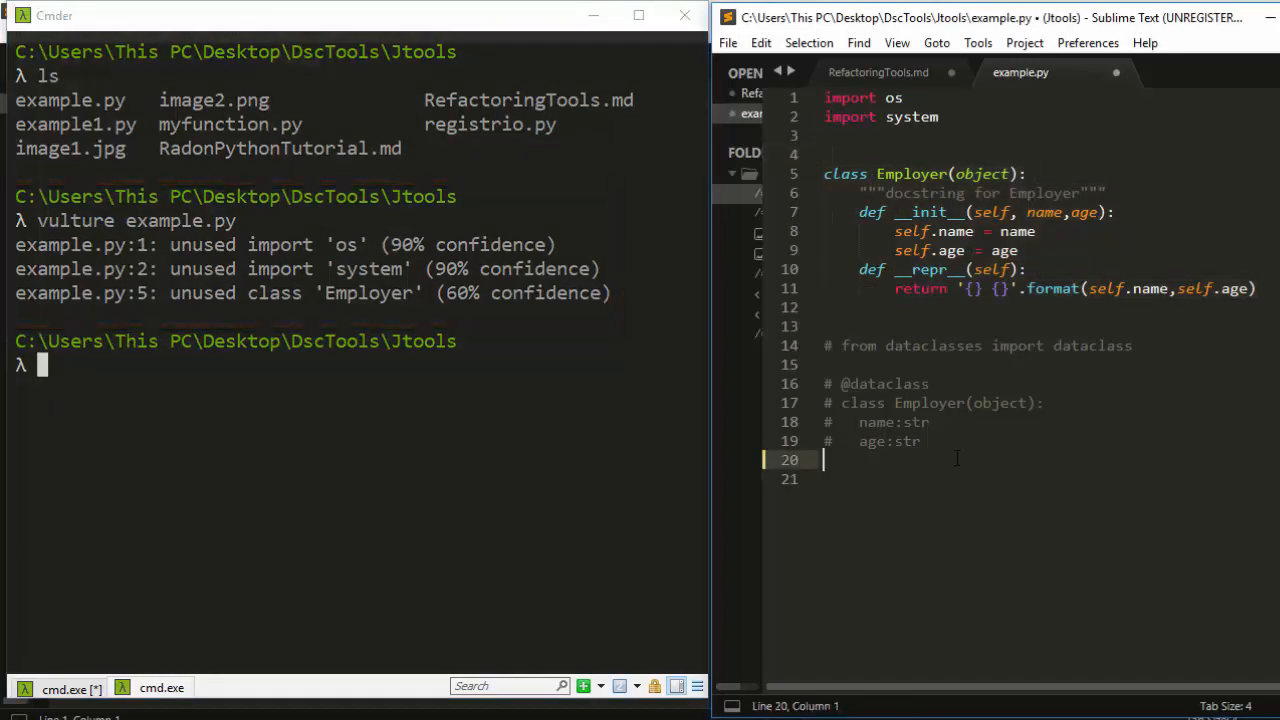
Step: Add emp1 = Employer("John",24) to example.py and retype 'vulture example.py' in the terminal
text(emp1 = E)
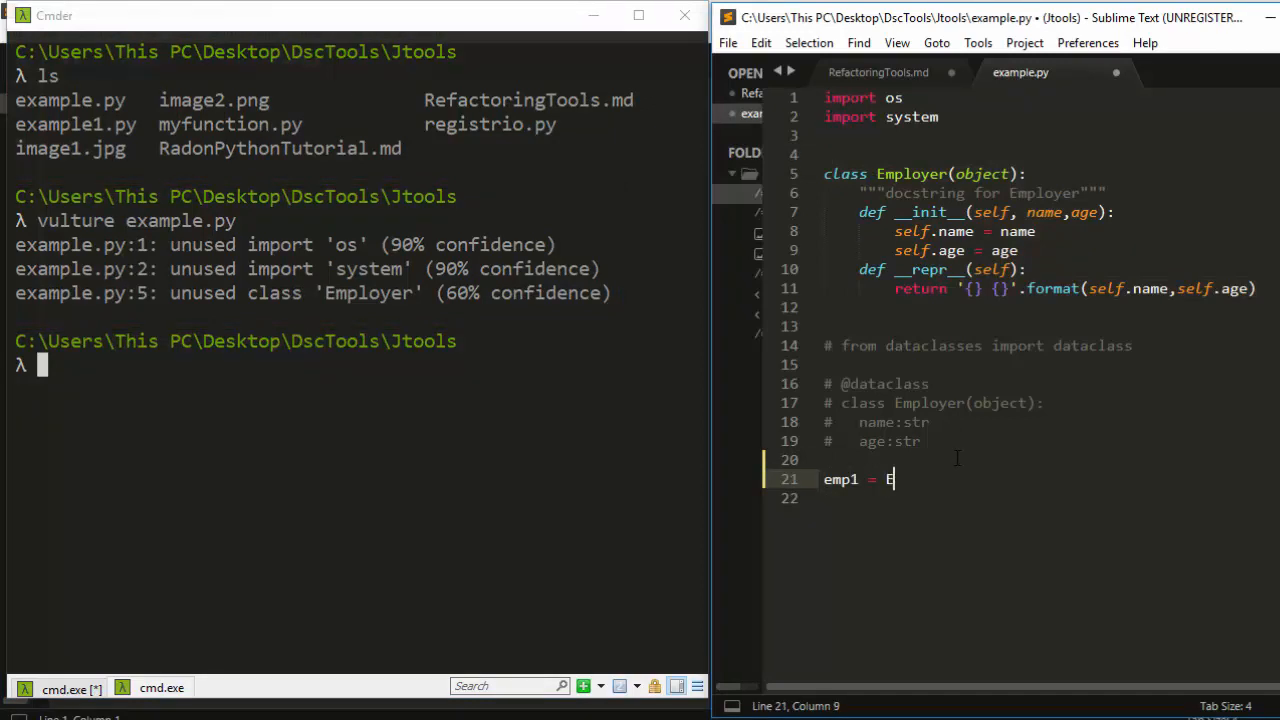
text(mployer())
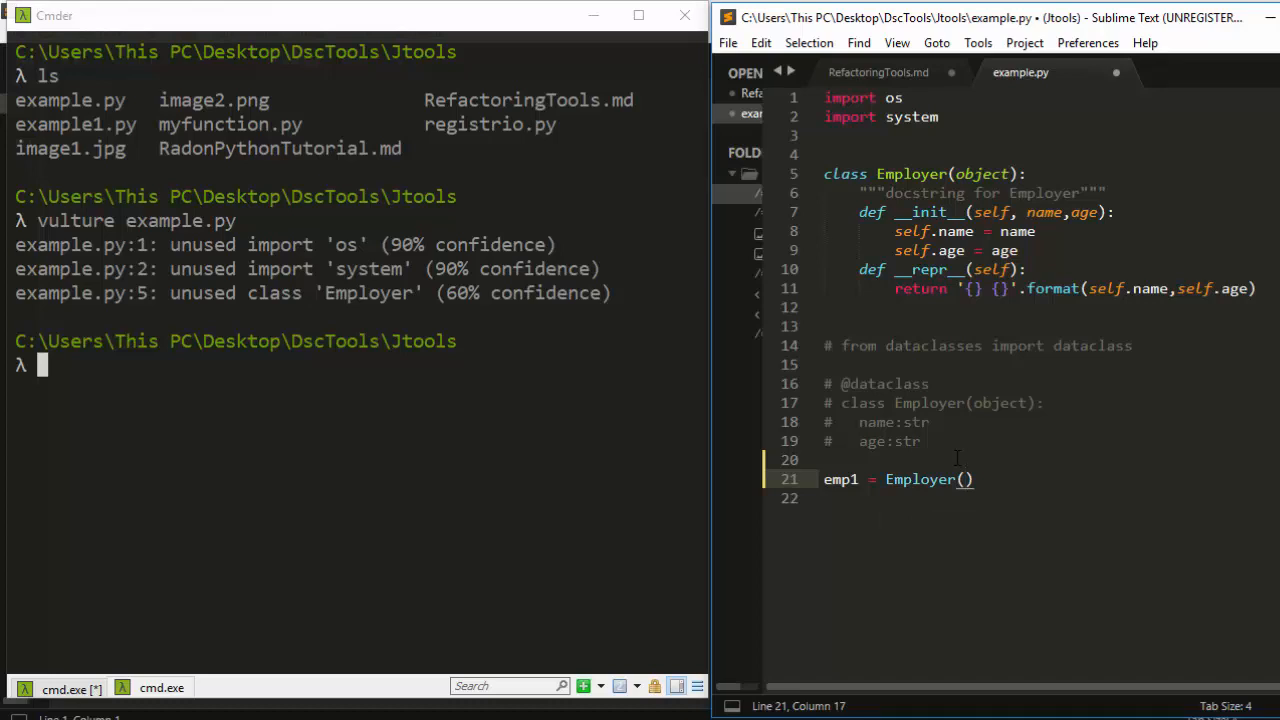
text("Jo")
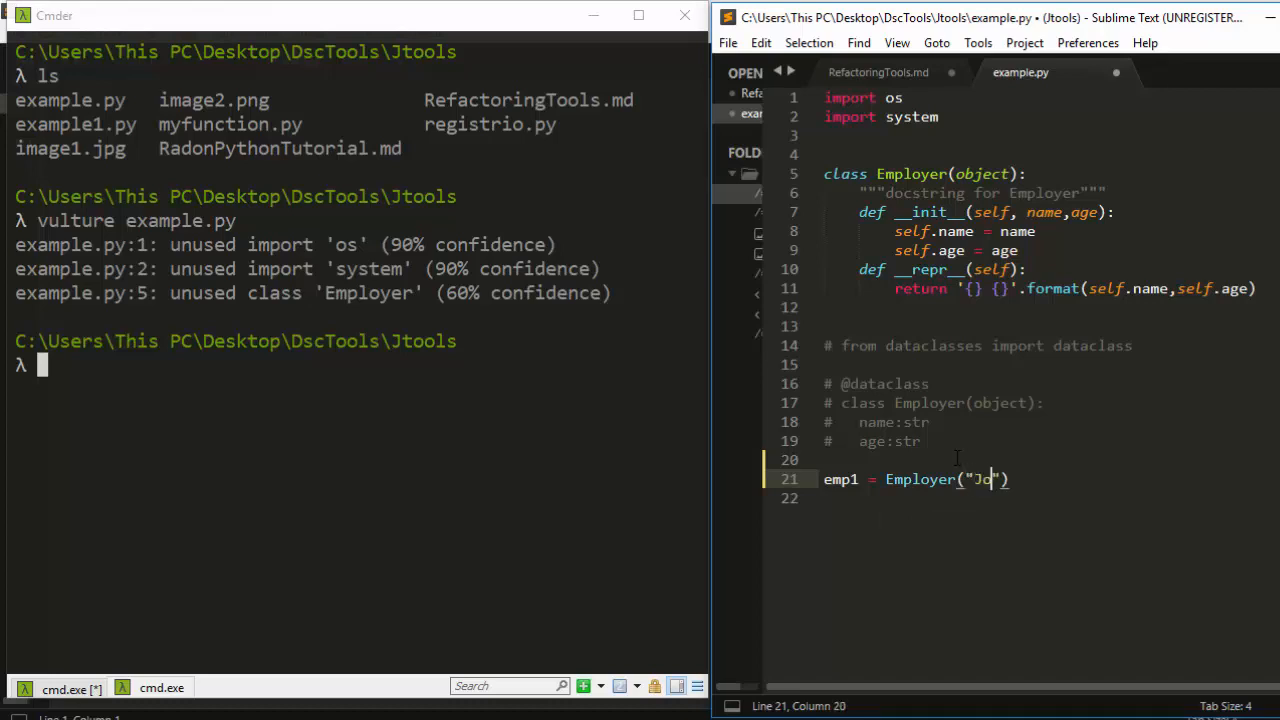
text(hn",)
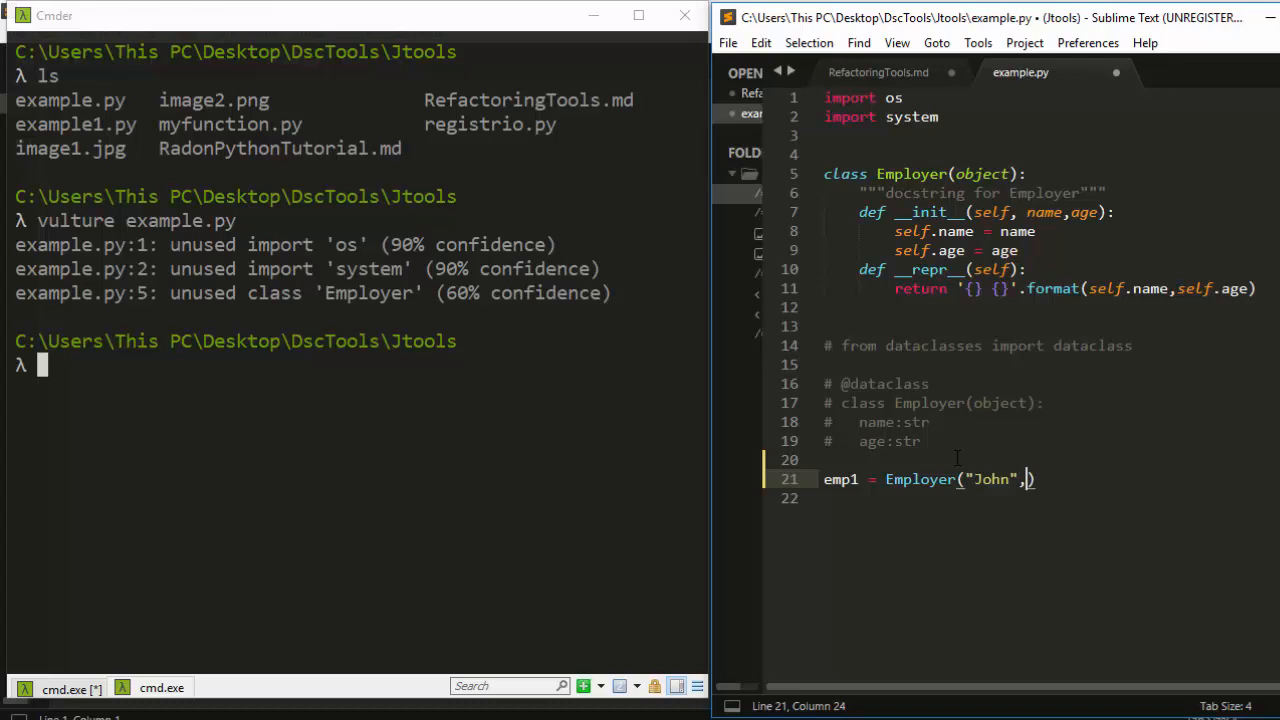
text(24)
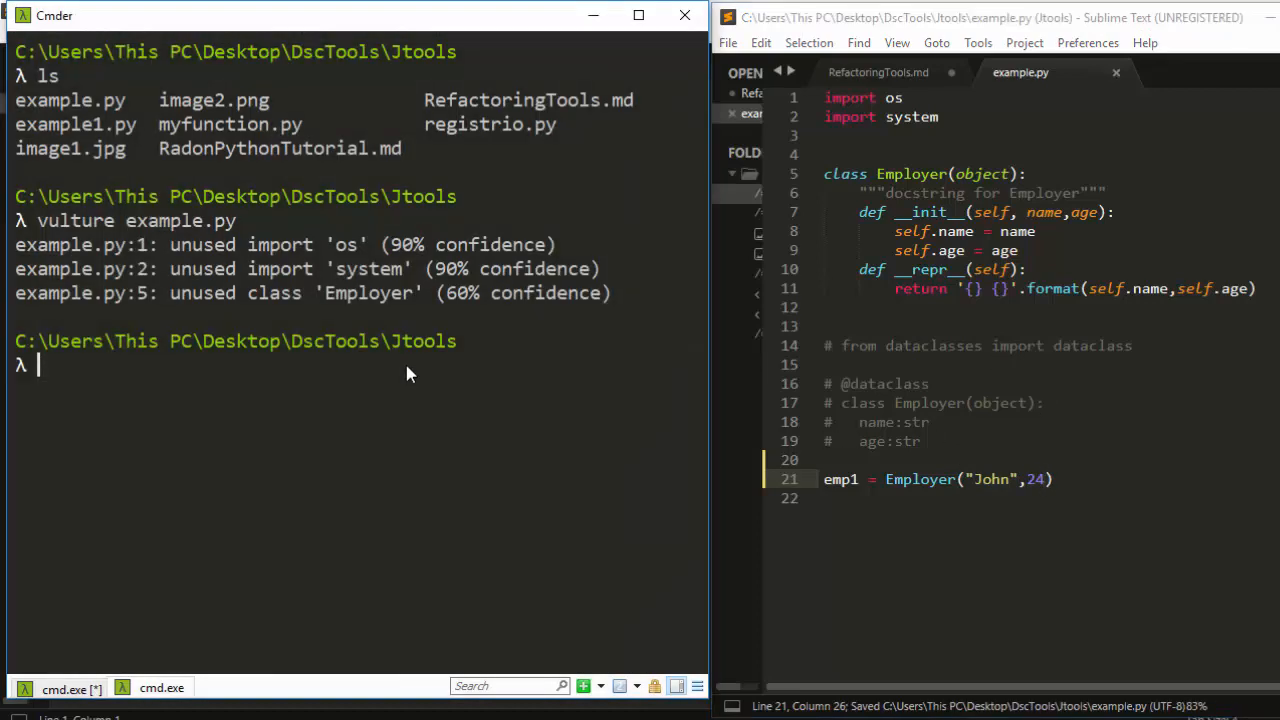
text(vulture example.py)
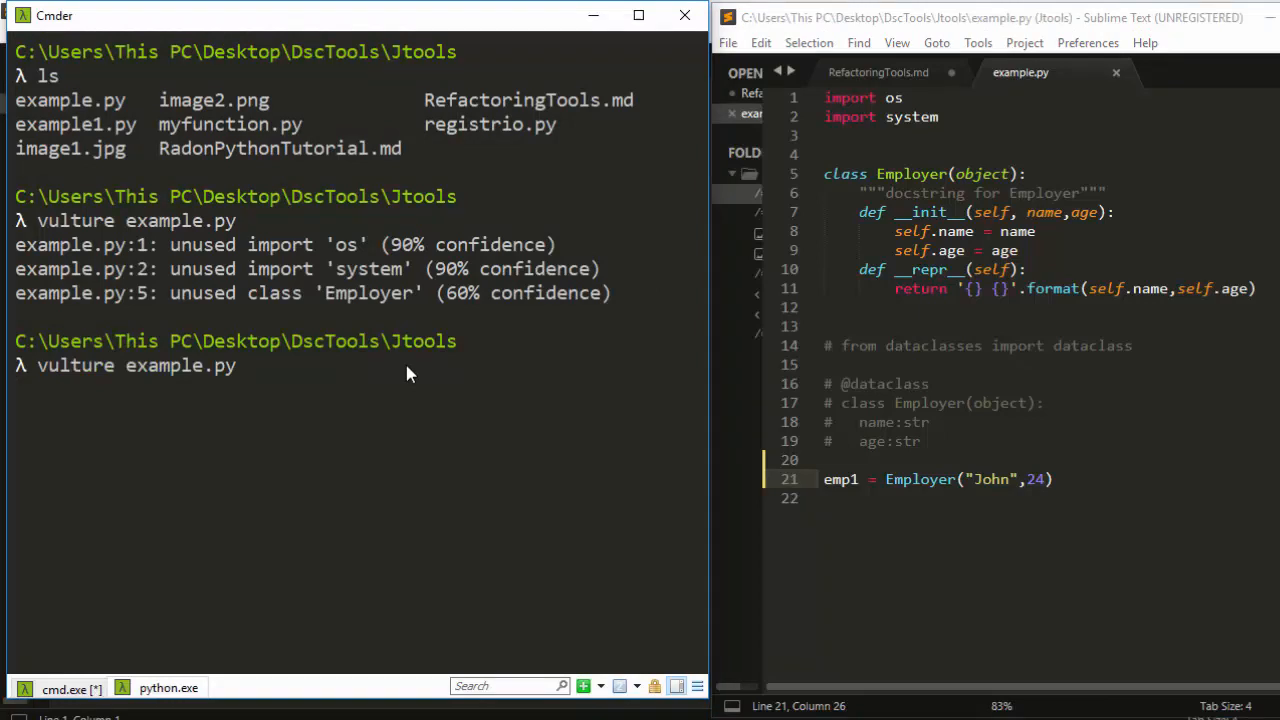
Step: Rerun 'vulture example.py', now reporting unused variable emp1 with the unused imports
key(Return)
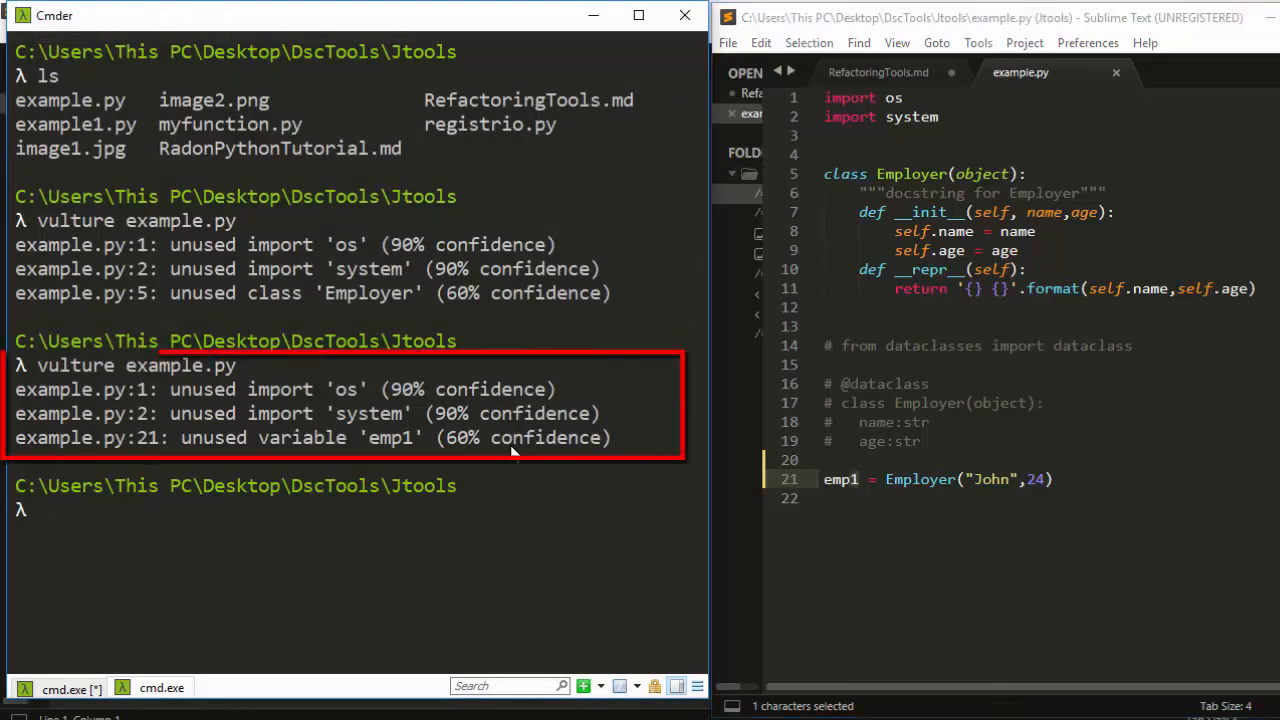
mouse_move(427, 467)
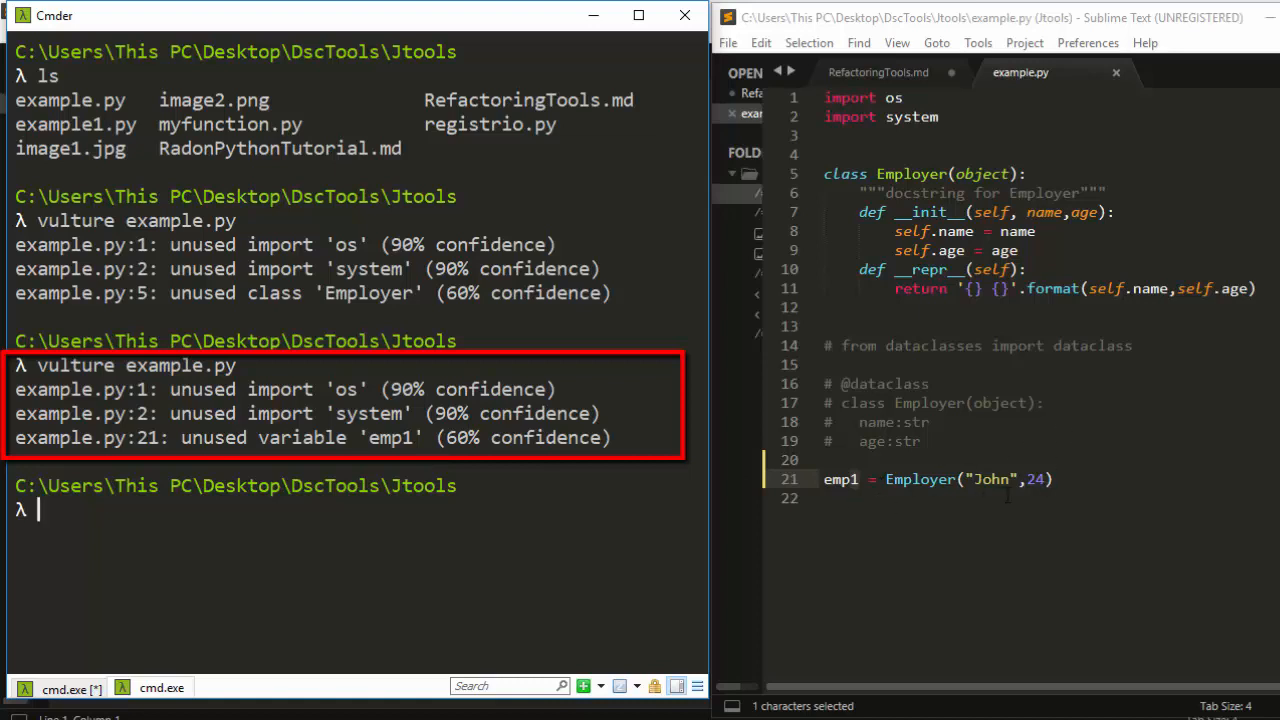
mouse_move(1037, 580)
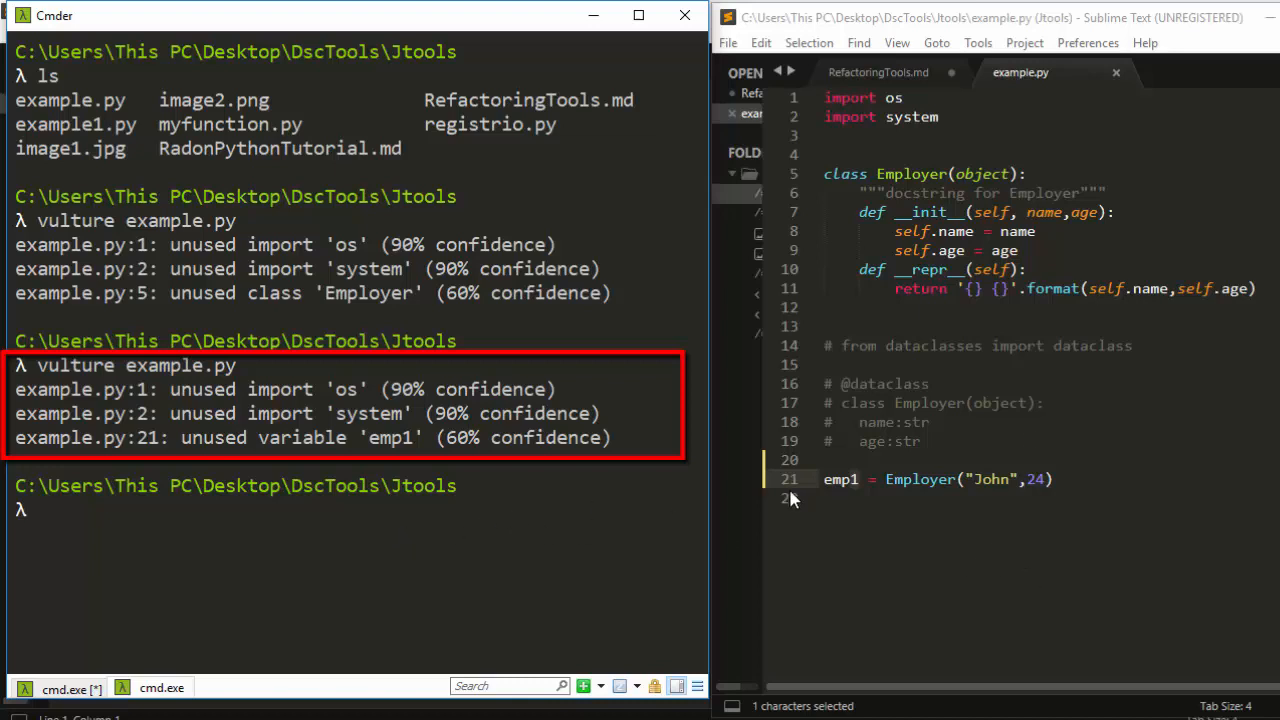
click(937, 117)
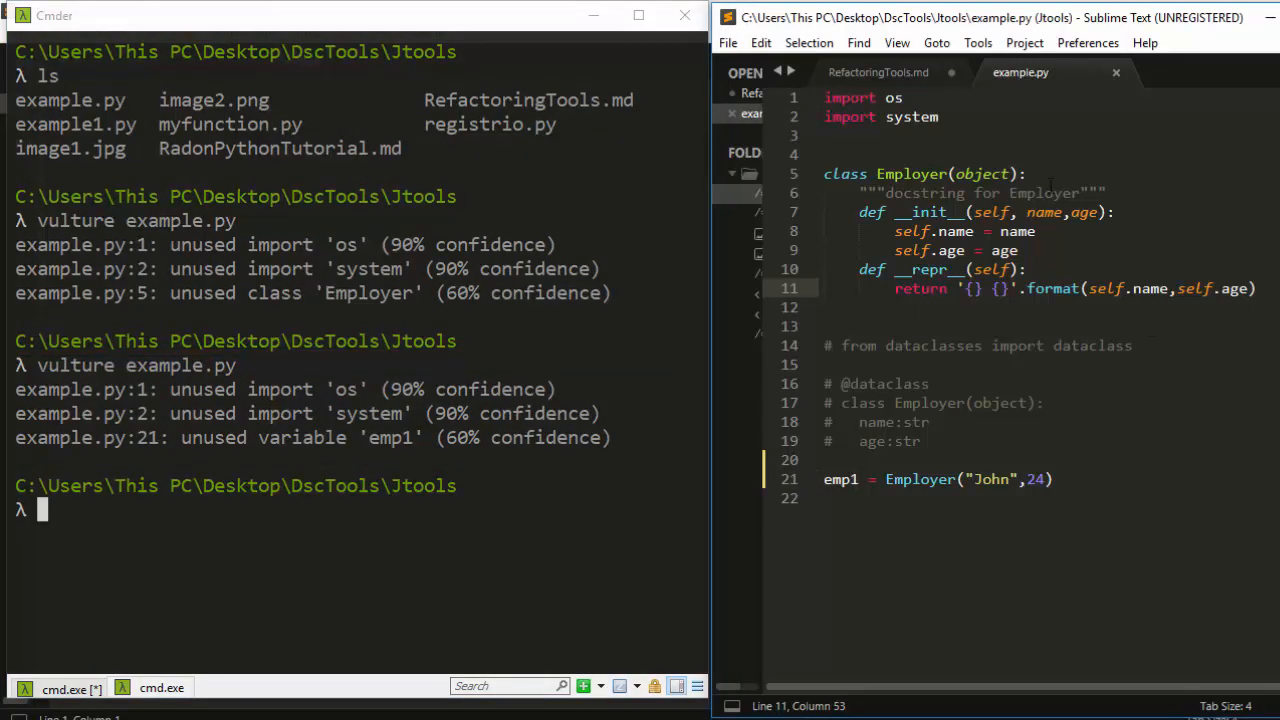
mouse_move(473, 430)
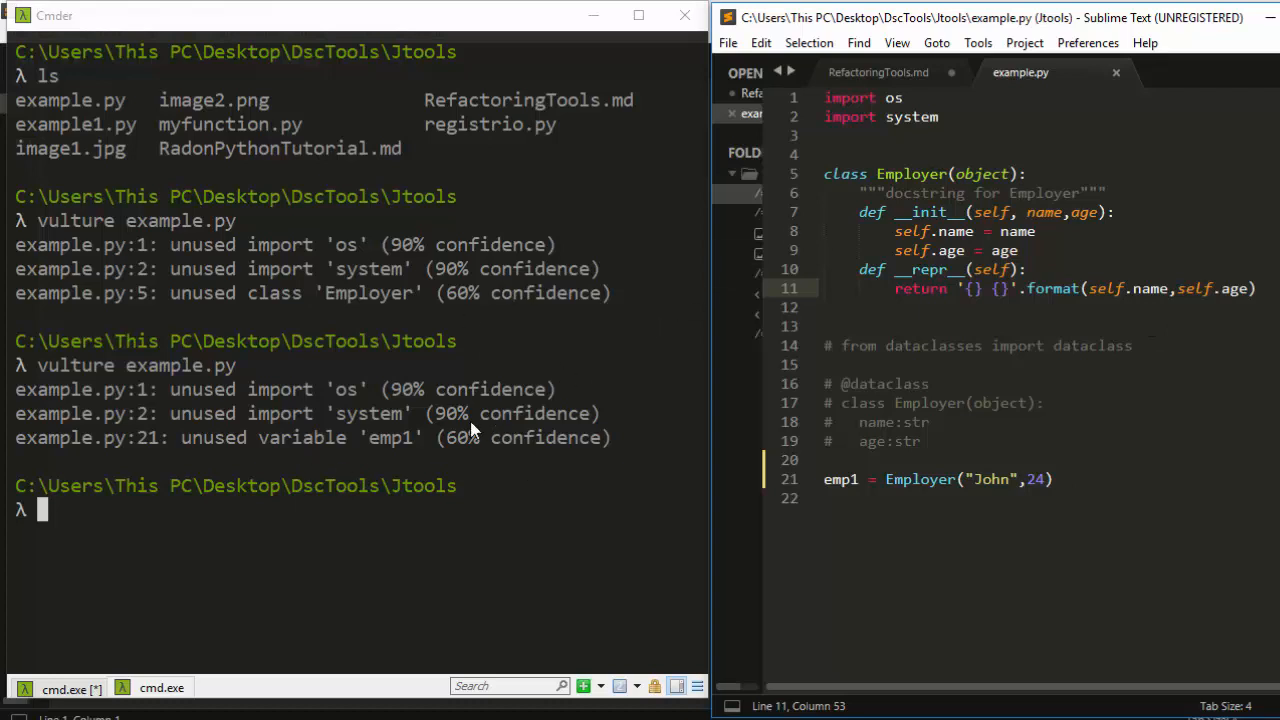
mouse_move(778, 425)
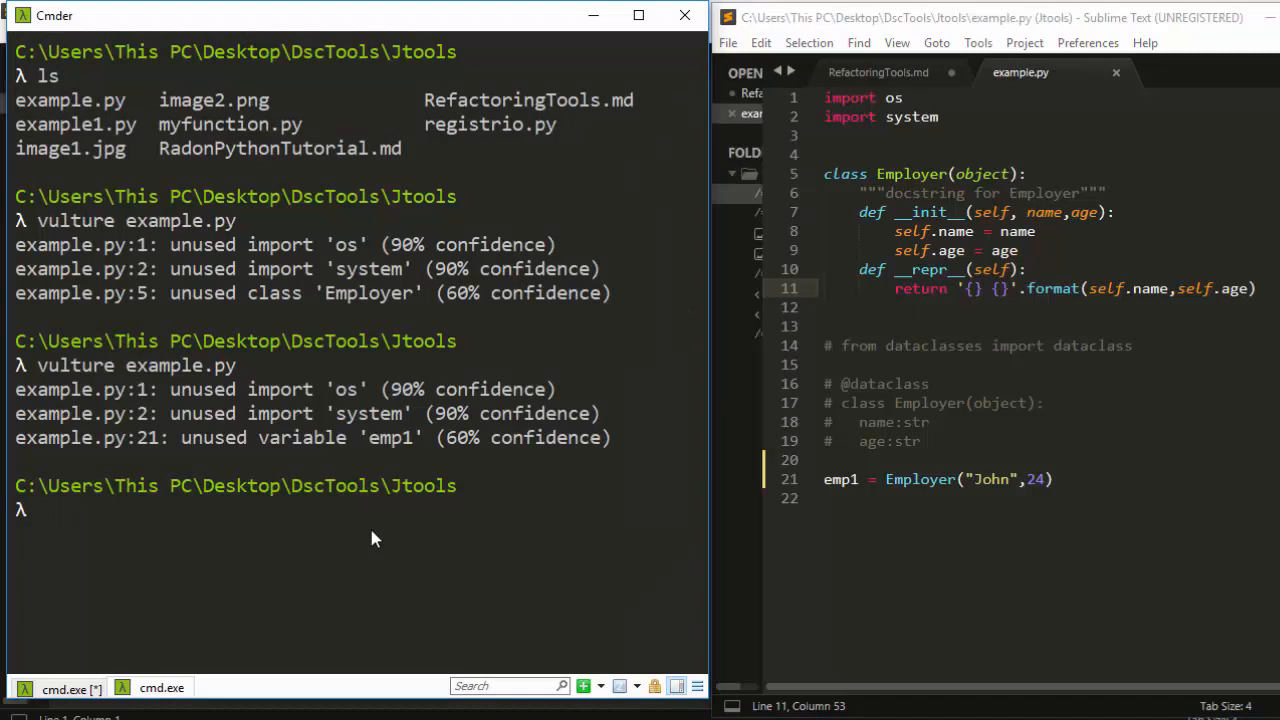
Step: Run 'vulture example.py --sort-by-size', listing each unused item with its one-line size
text(vulture example.py)
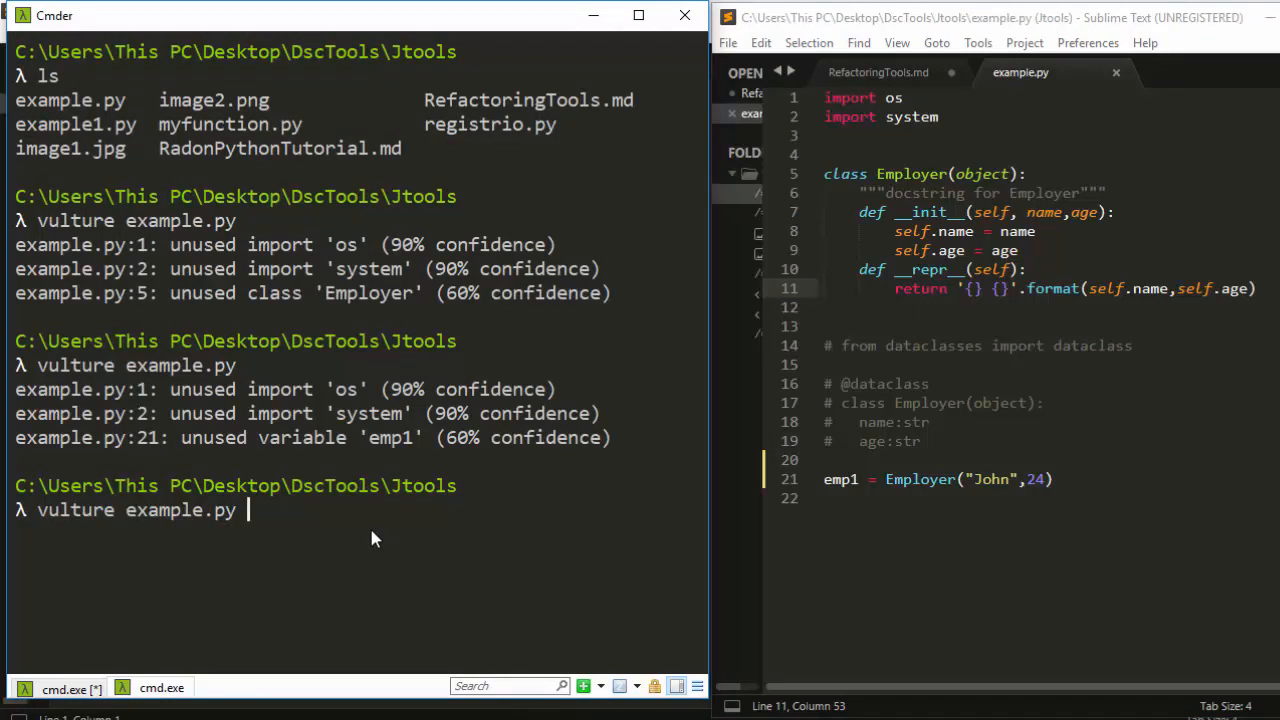
text(--sort-)
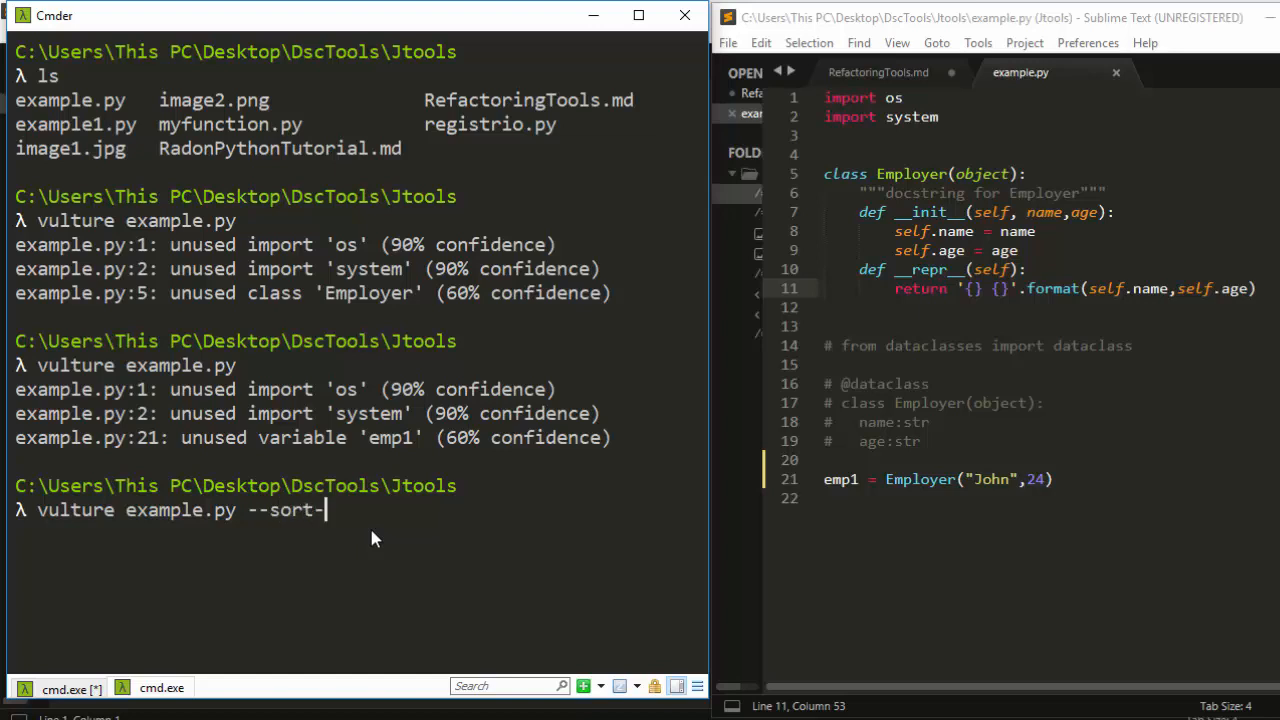
text(by-size)
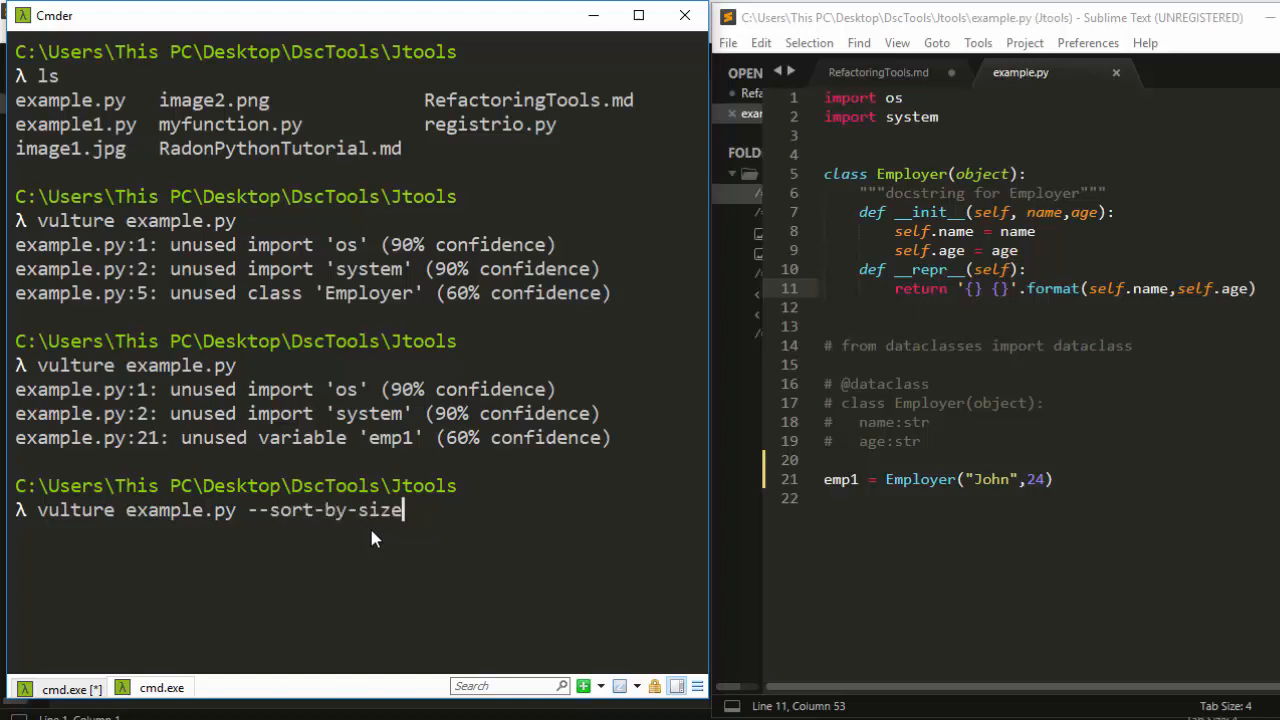
key(Return)
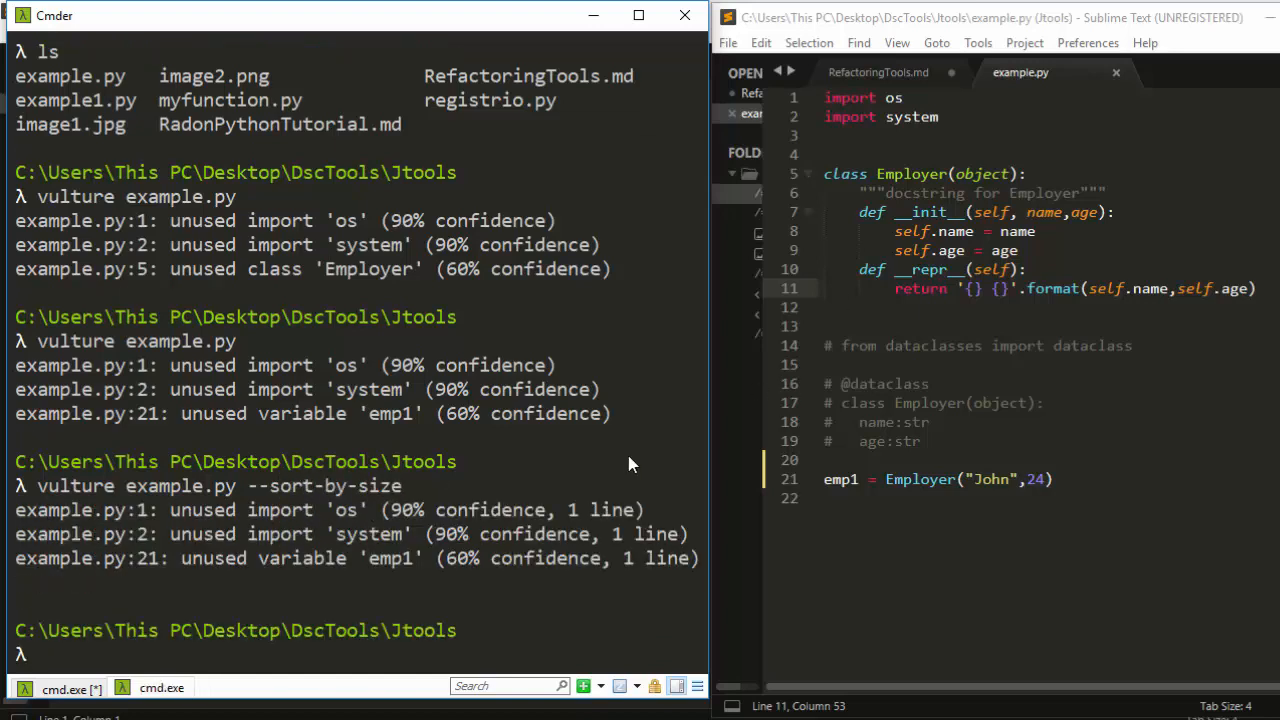
mouse_move(625, 545)
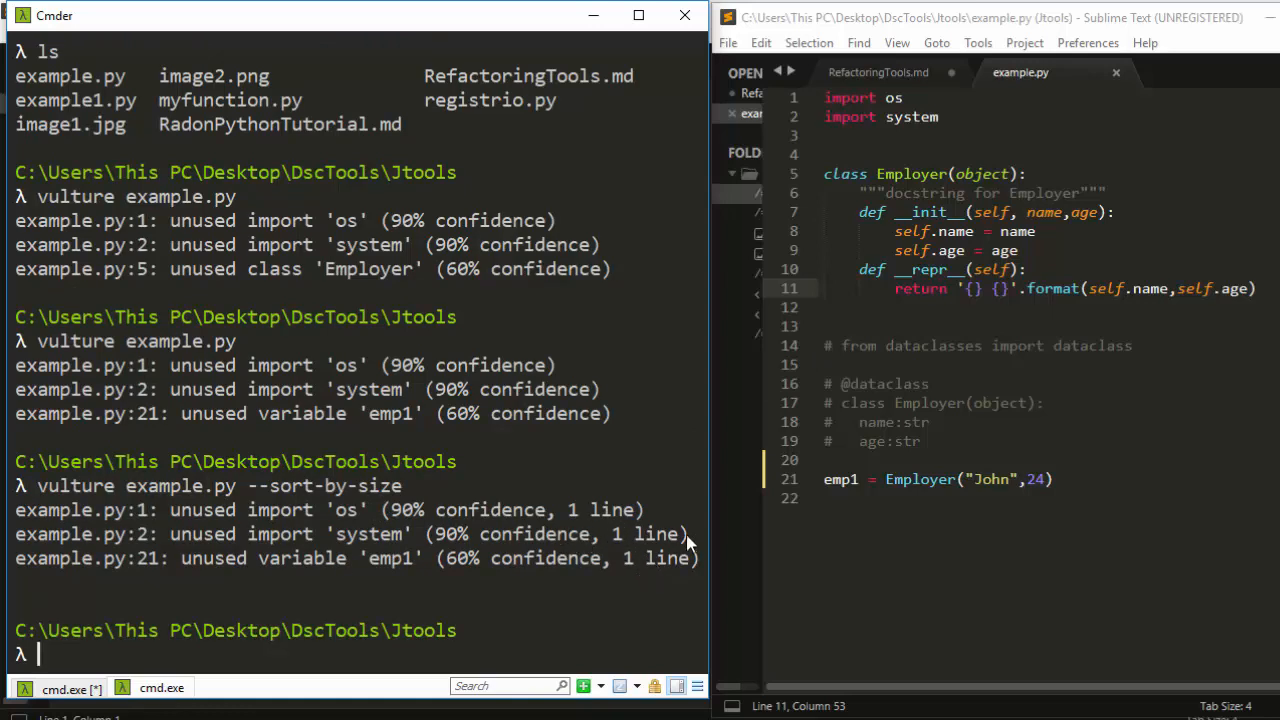
mouse_move(262, 515)
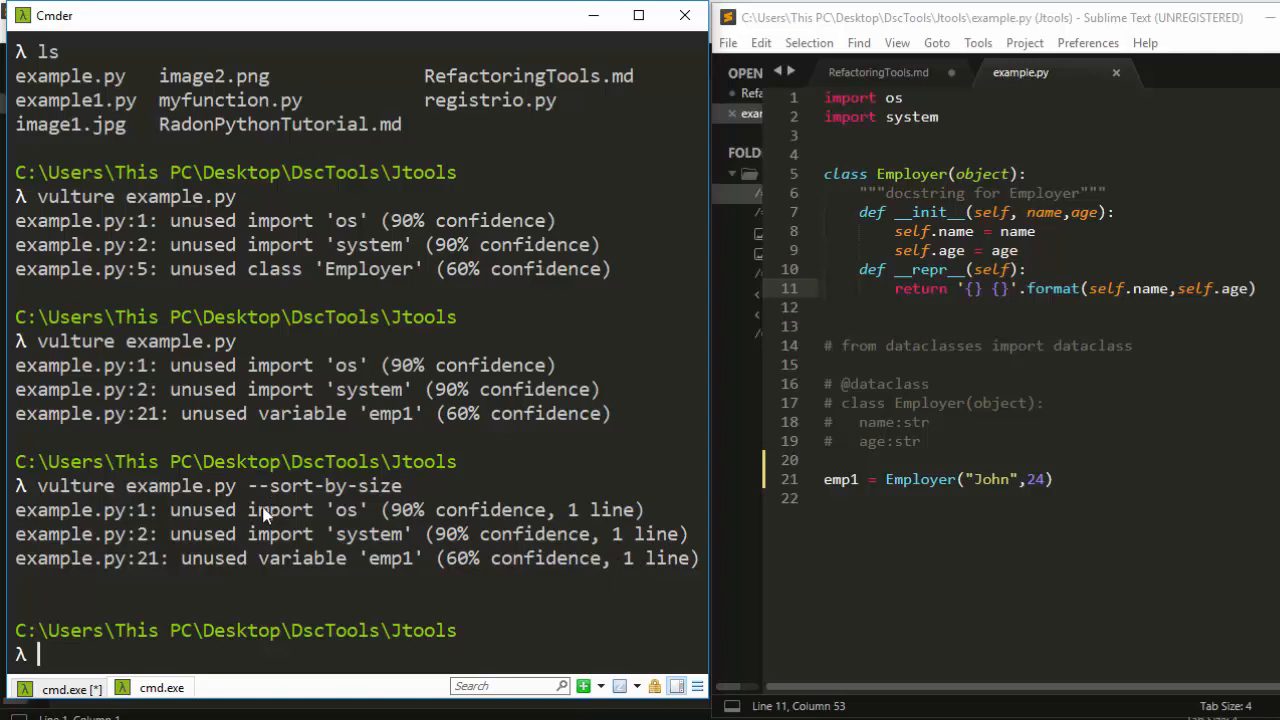
mouse_move(397, 418)
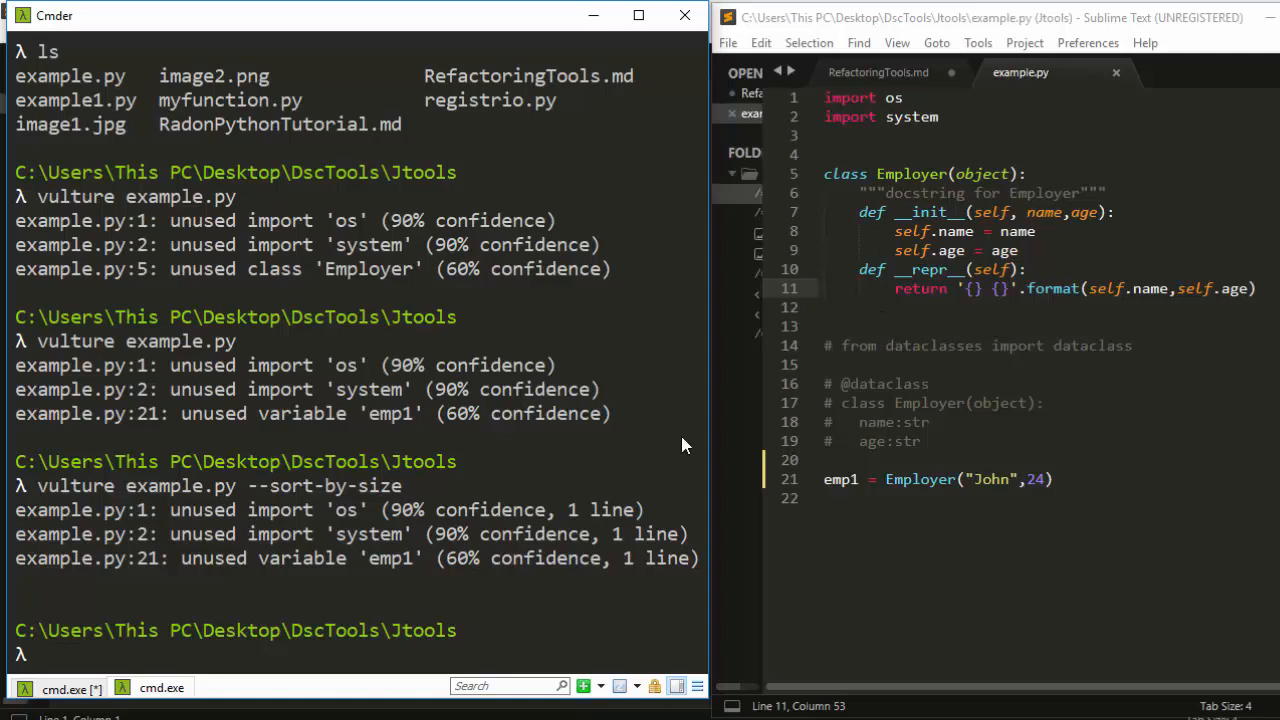
mouse_move(668, 400)
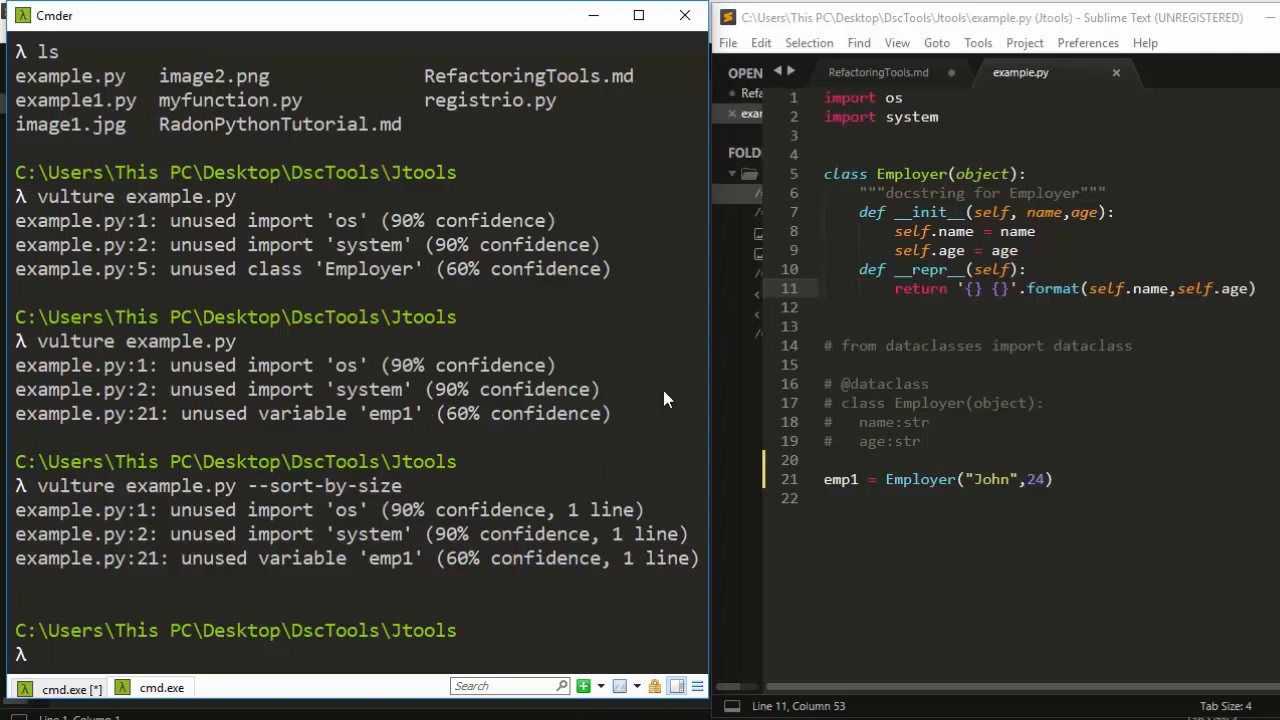
mouse_move(556, 355)
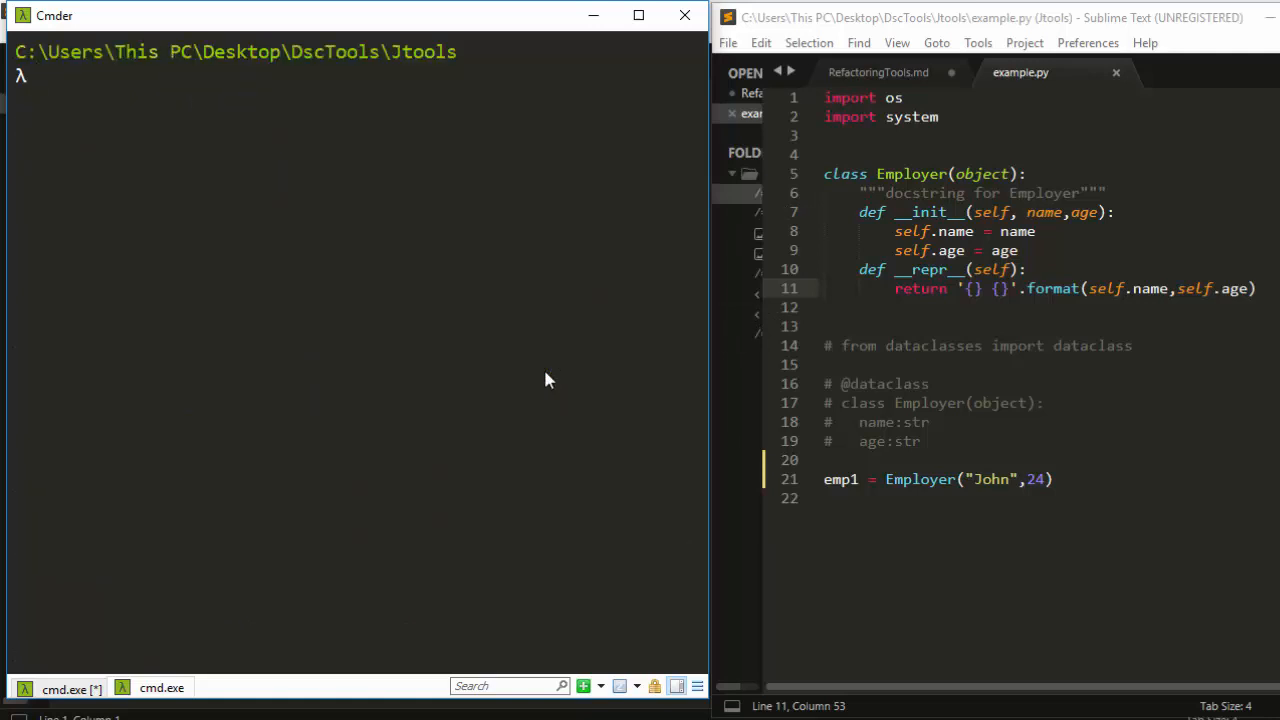
Step: Run 'vulture registrio.py' to list its six unused functions and maximize the terminal
text(vulture exa)
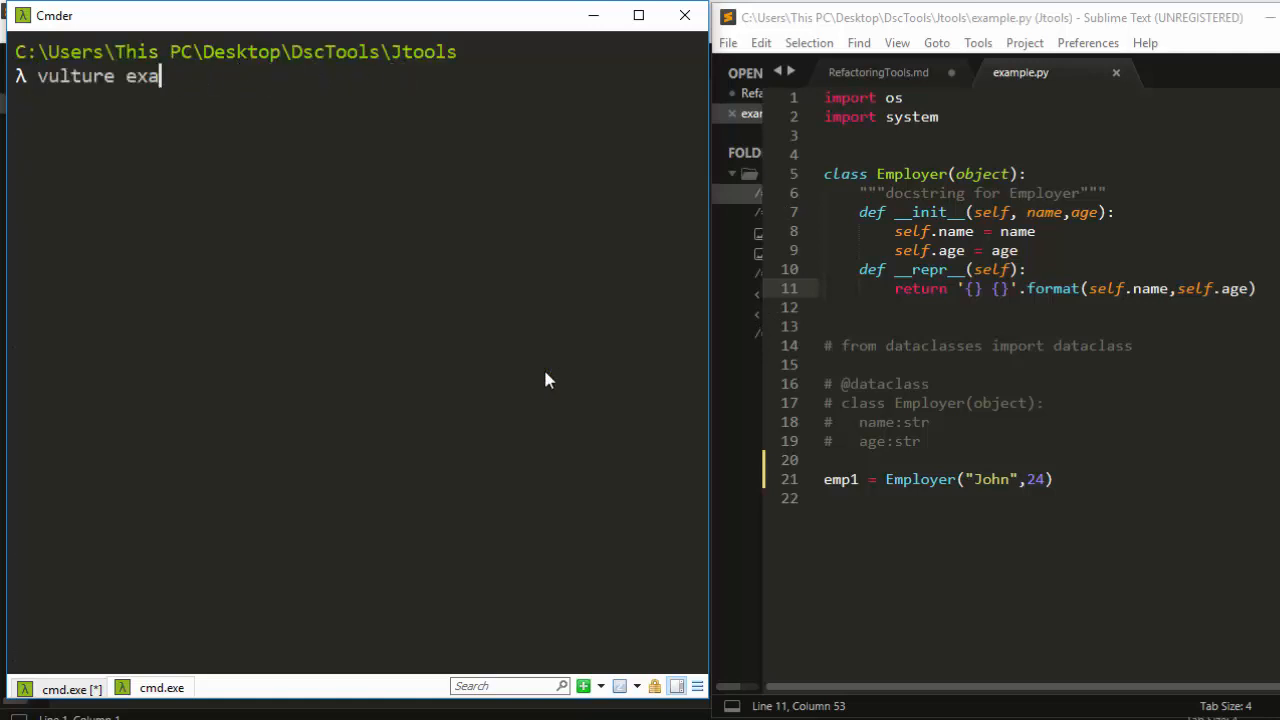
key(Backspace)
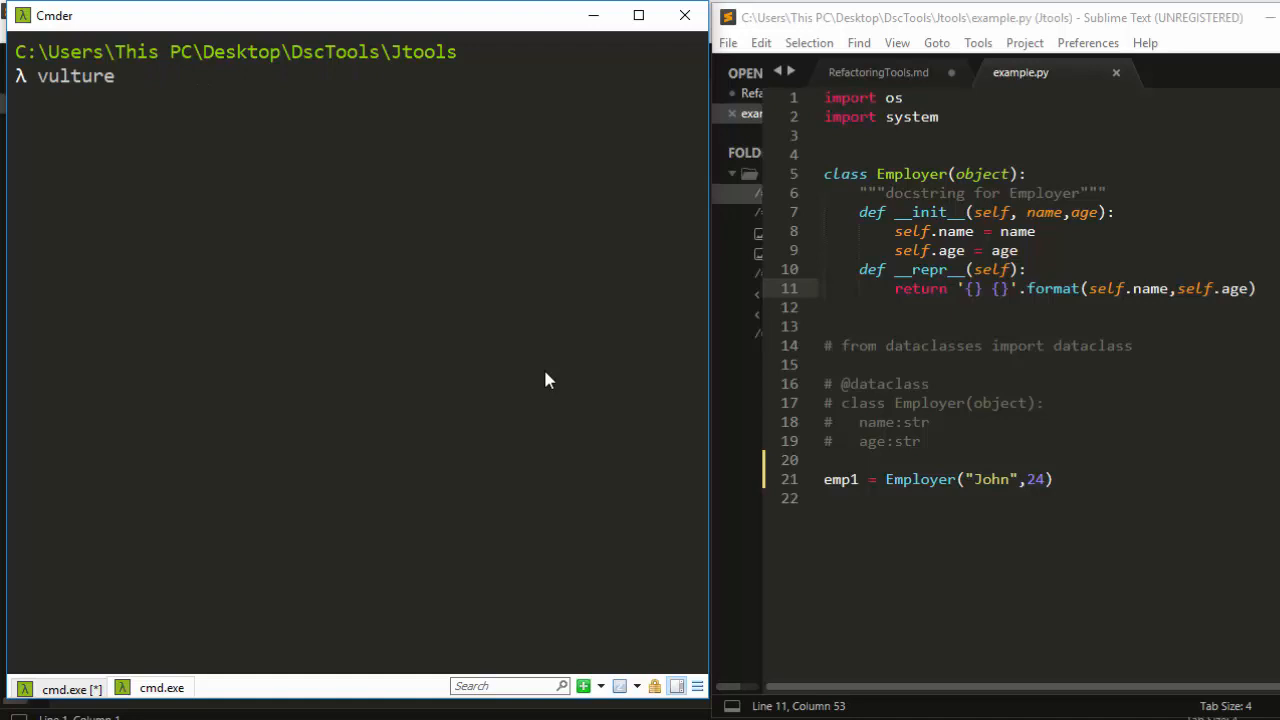
text(reg)
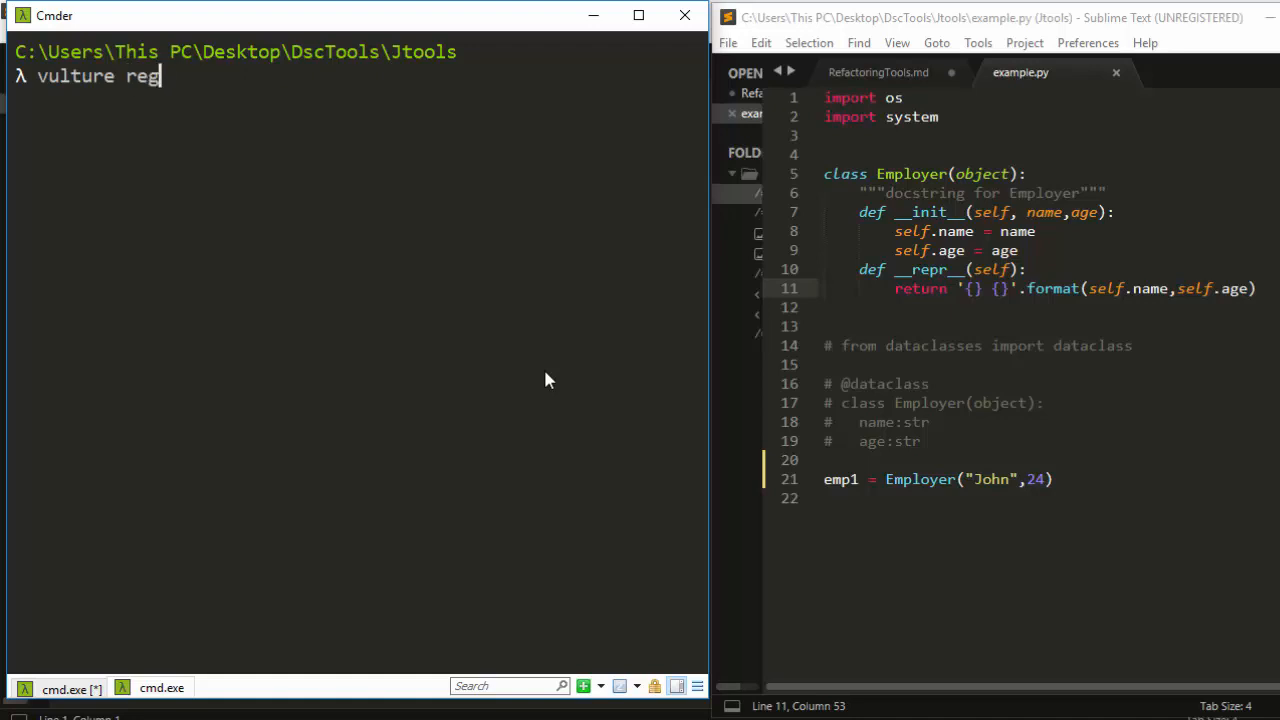
text(istrio.py)
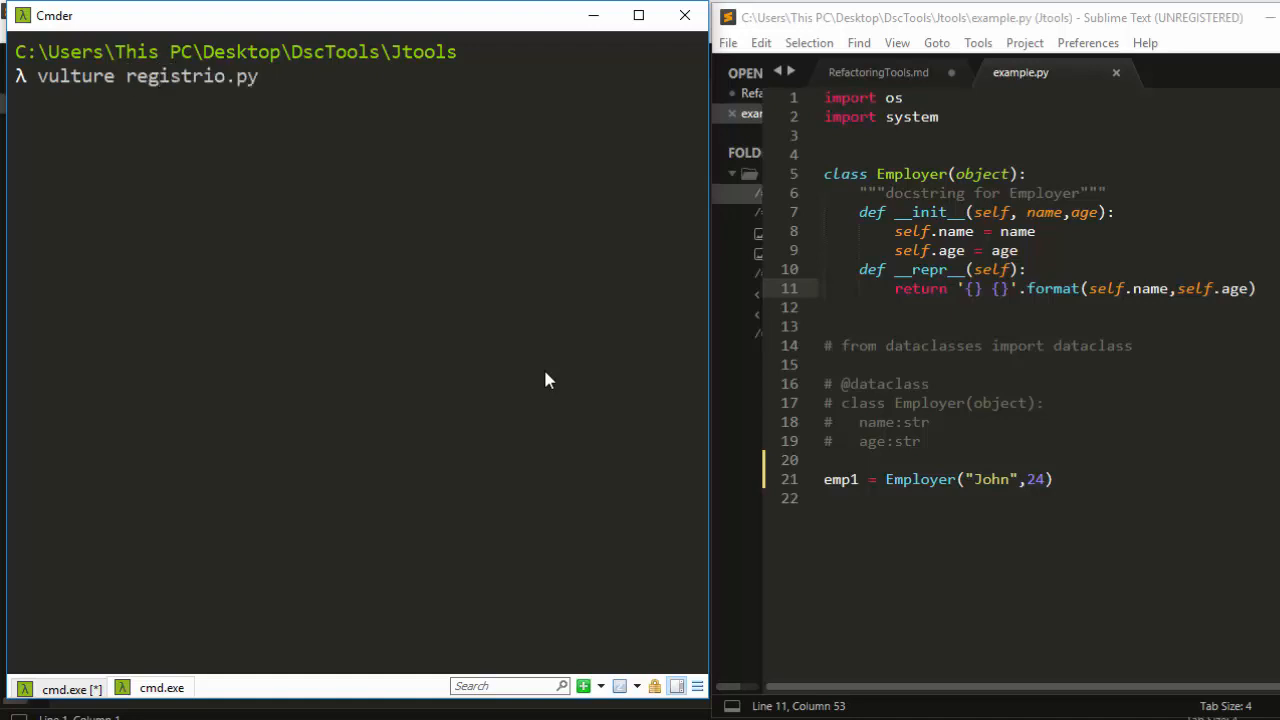
key(Return)
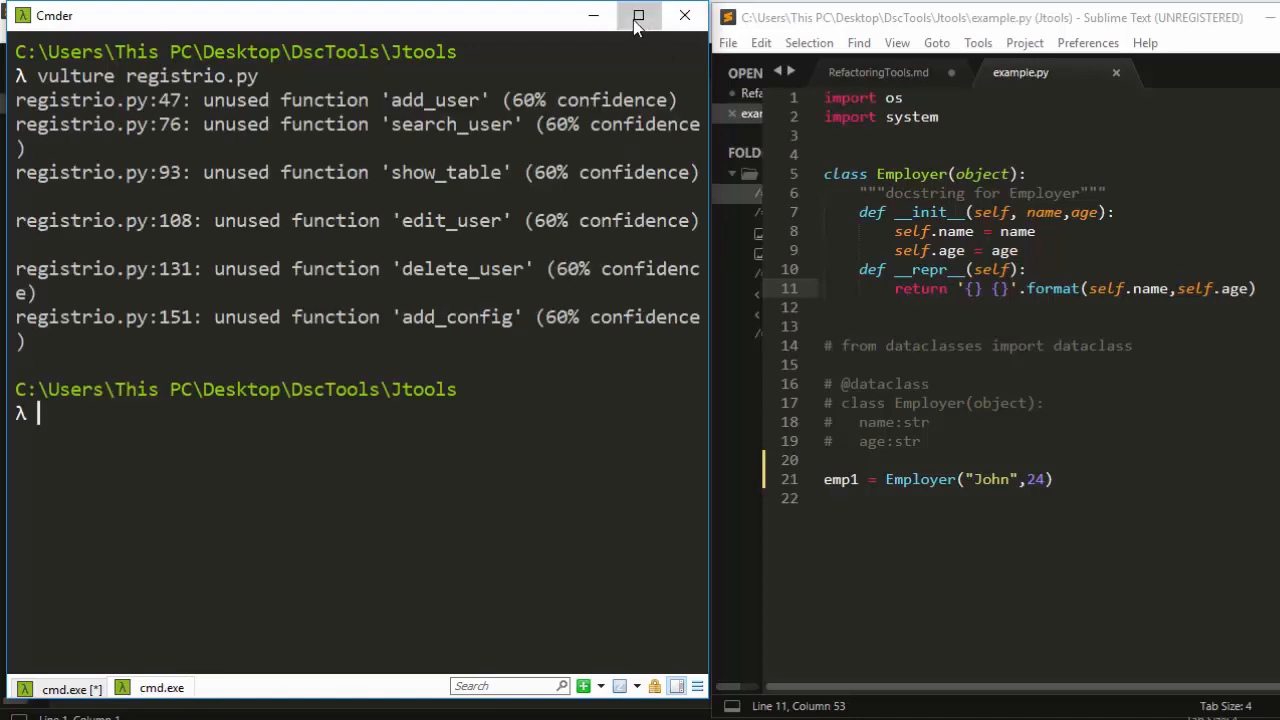
click(638, 16)
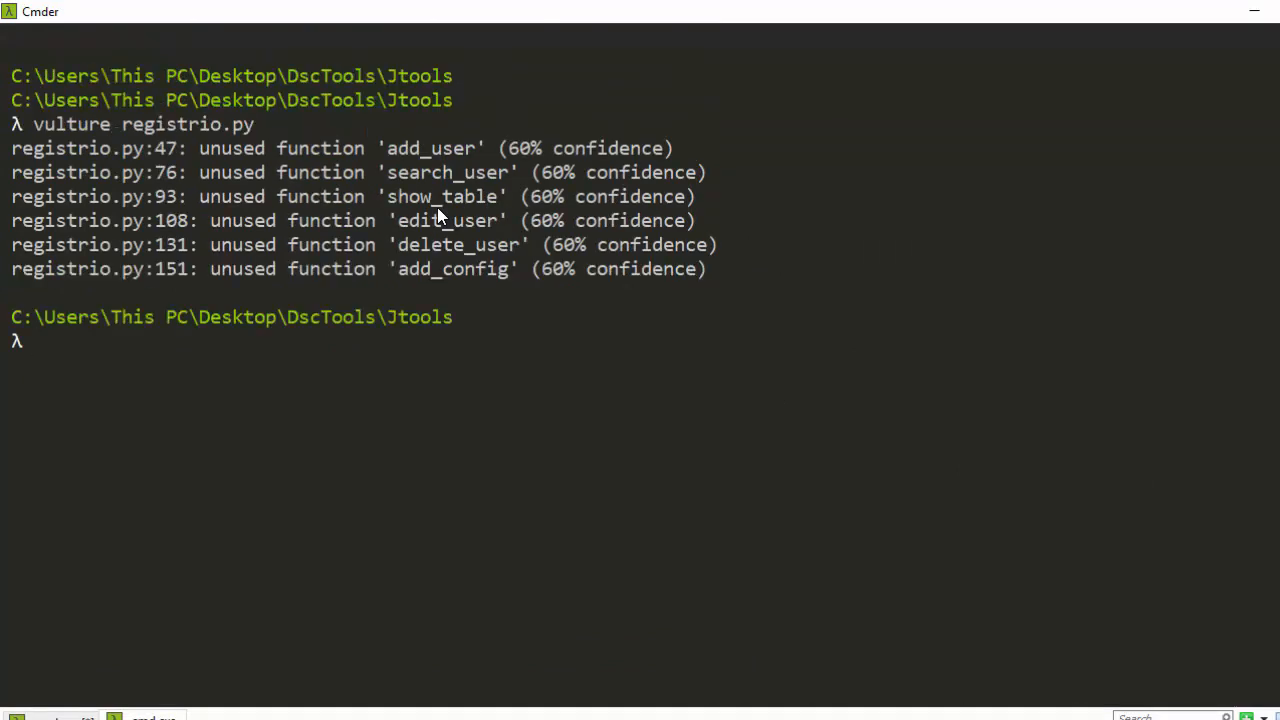
mouse_move(445, 160)
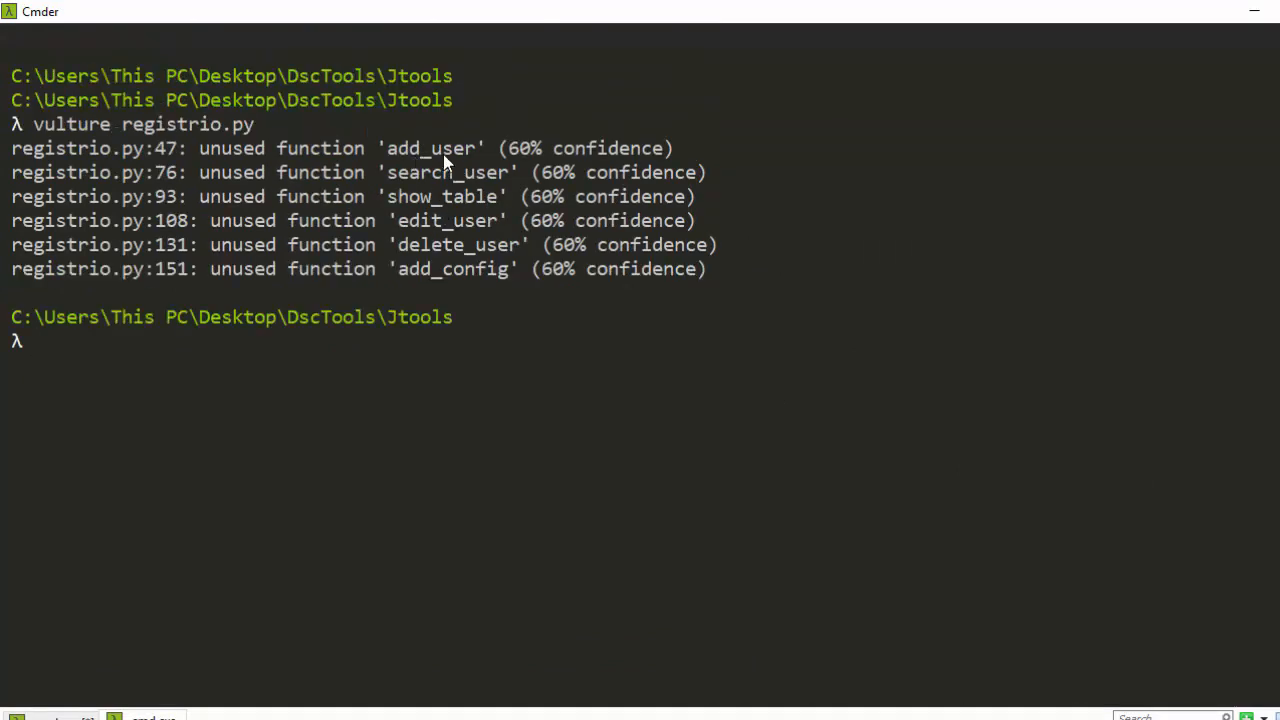
mouse_move(400, 190)
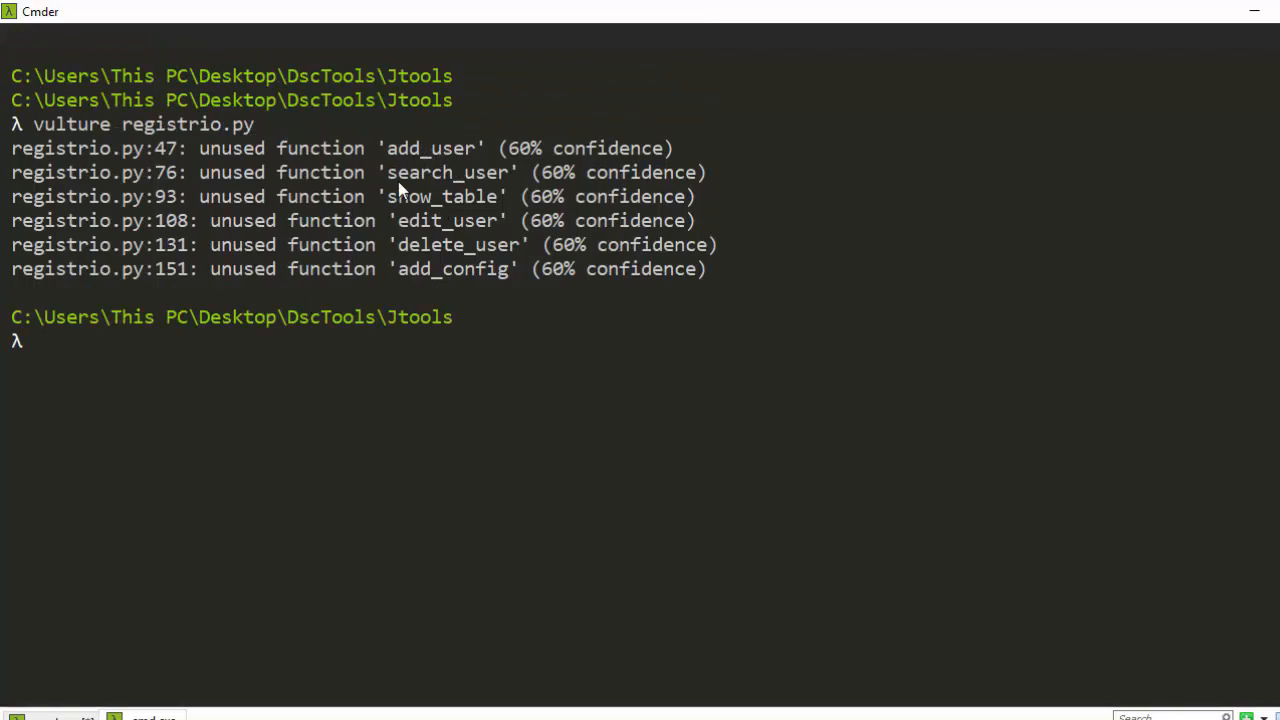
mouse_move(625, 172)
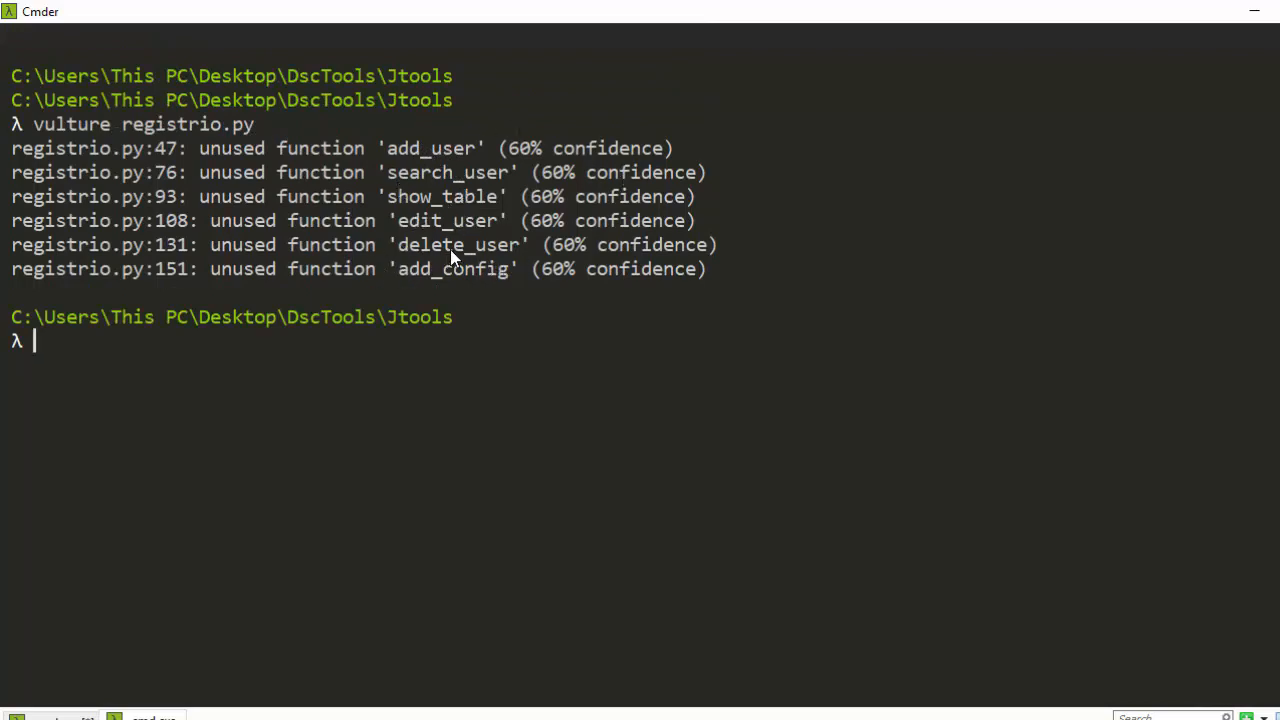
mouse_move(456, 240)
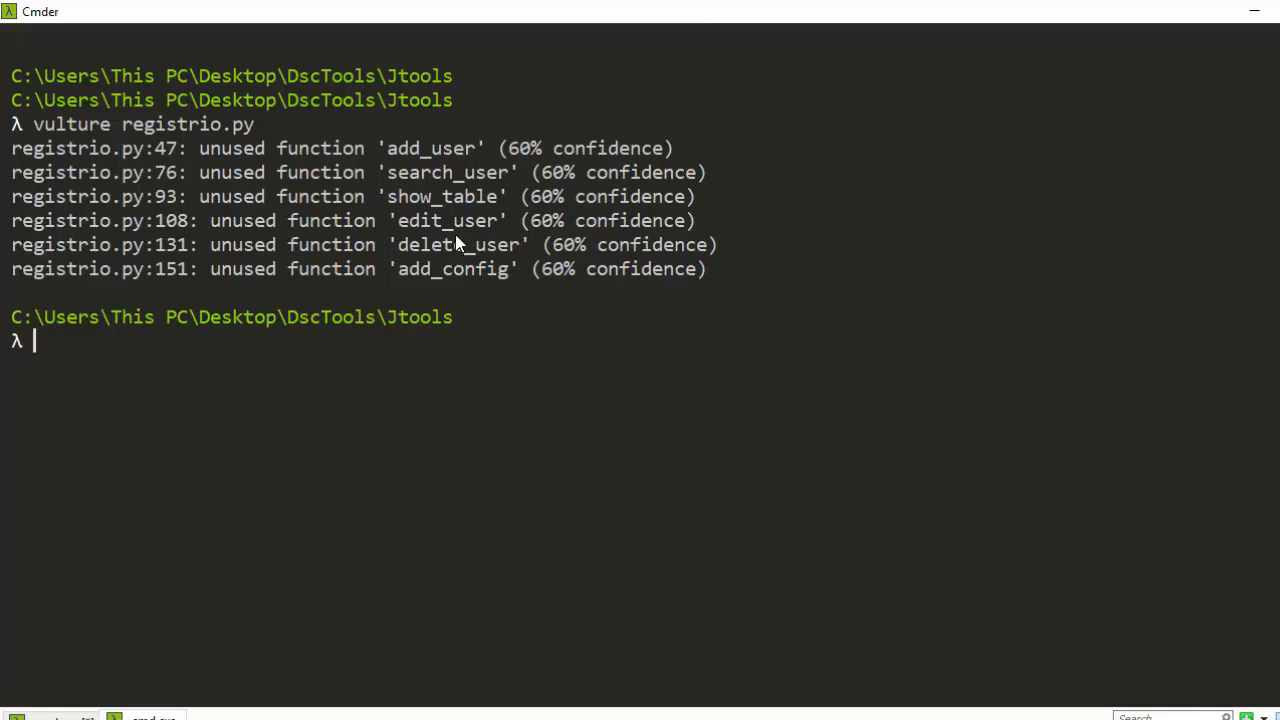
mouse_move(538, 205)
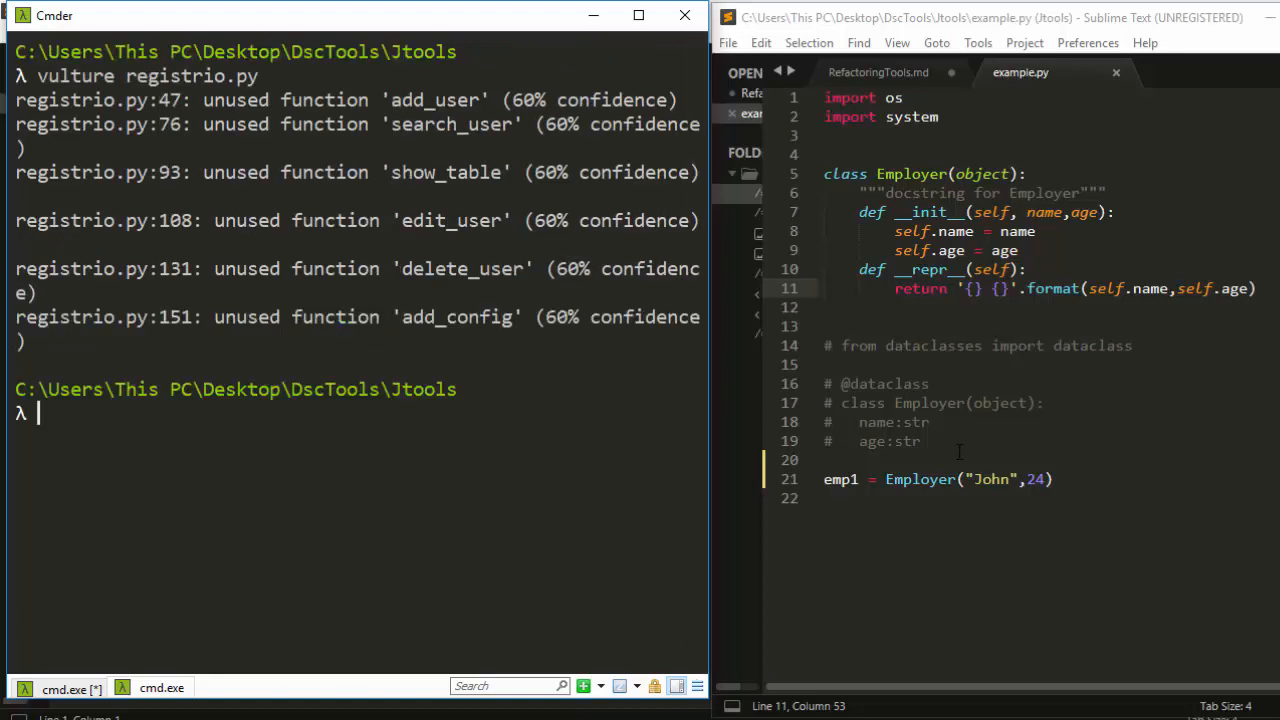
mouse_move(340, 450)
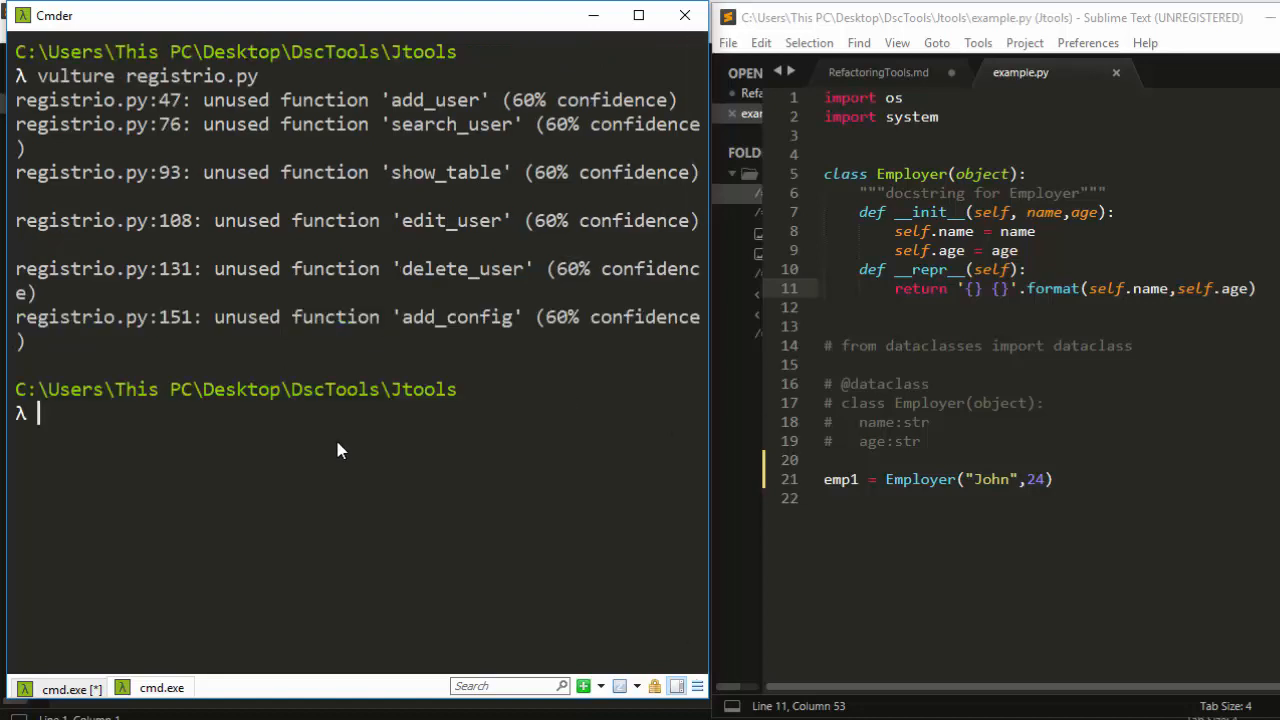